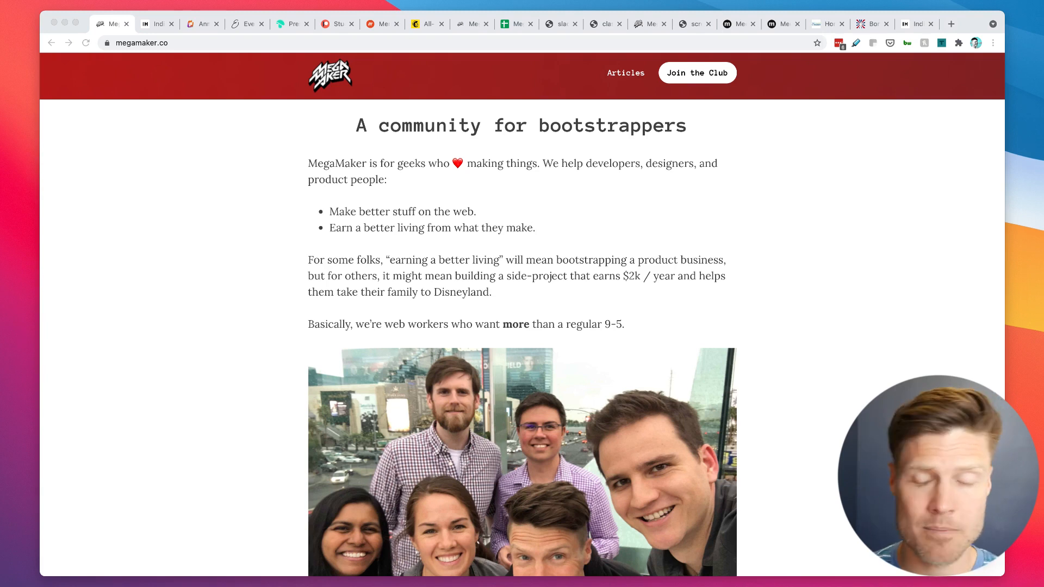
View the Indie Hackers, Platformer, Every, Clubhouse show and Studs Patreon sites in turn
click(157, 24)
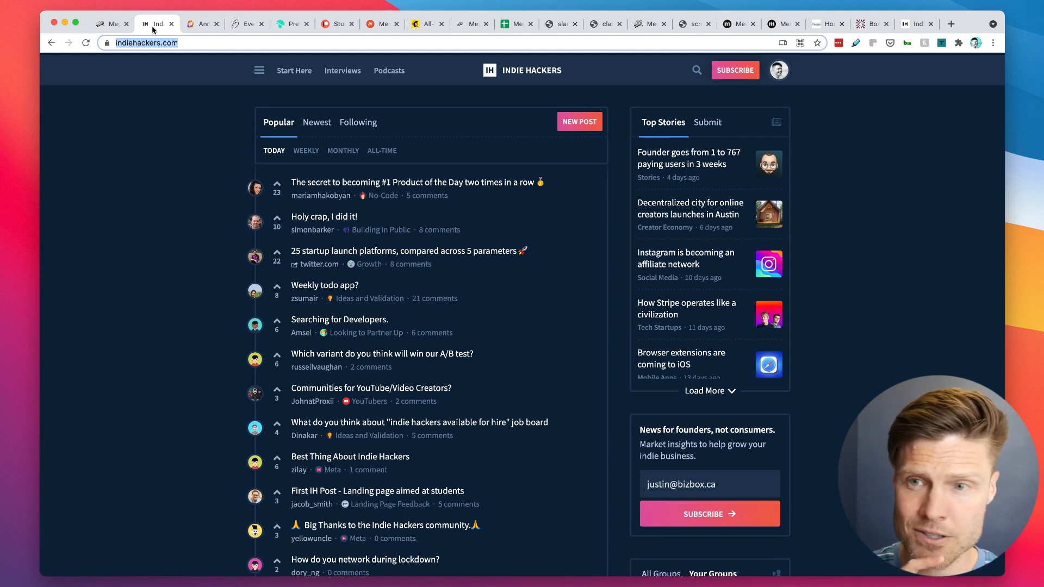
click(201, 23)
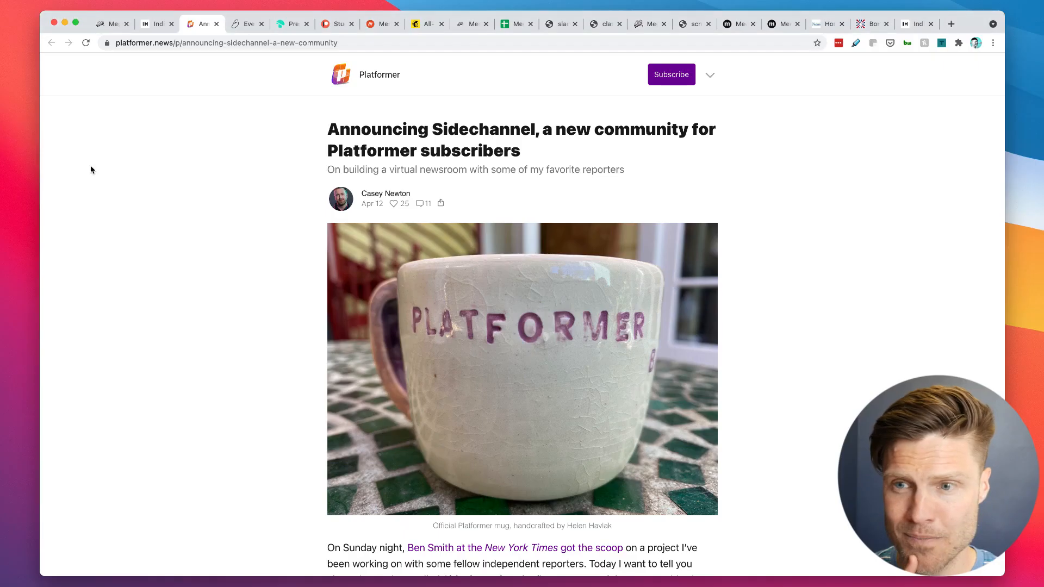
click(246, 23)
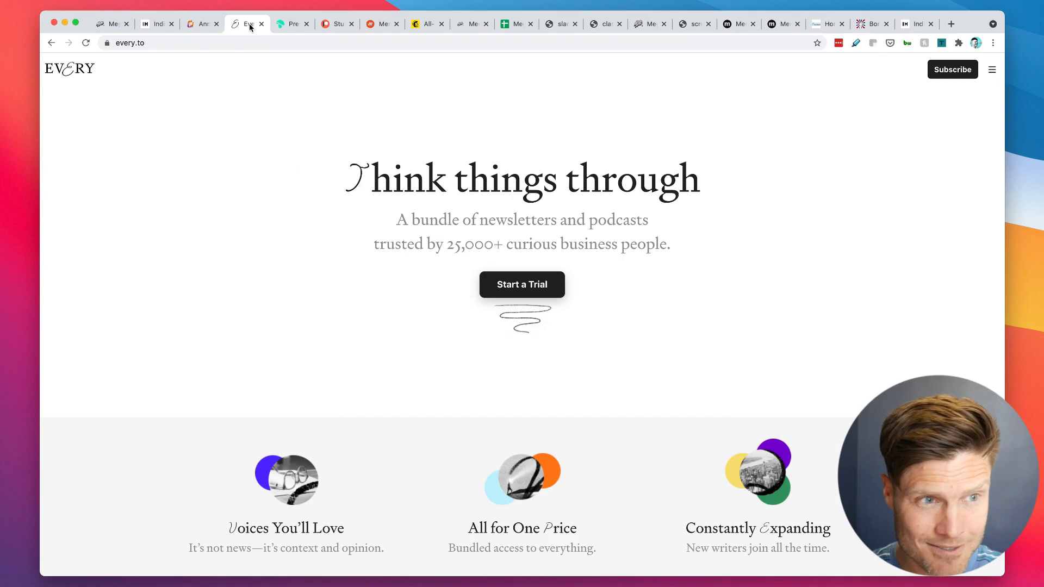
click(292, 24)
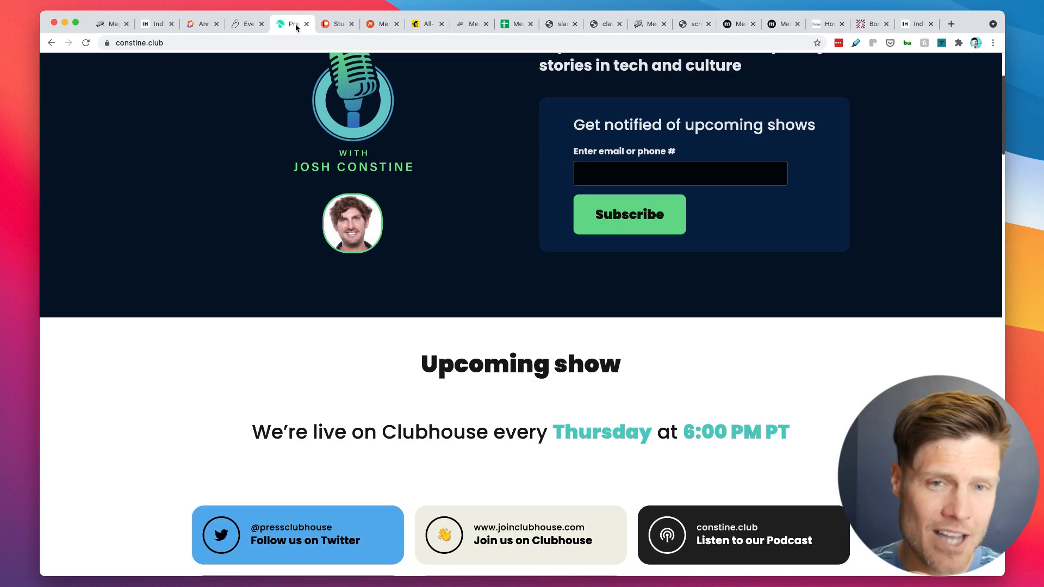
click(336, 24)
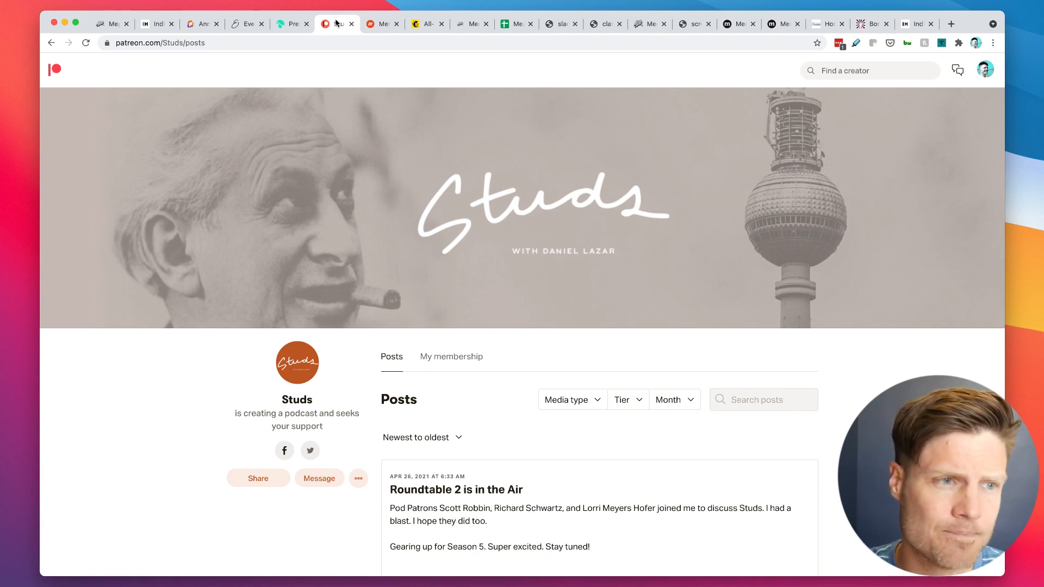
Browse the MegaMaker forum's Twitter usernames thread, then move to the members spreadsheet
click(471, 24)
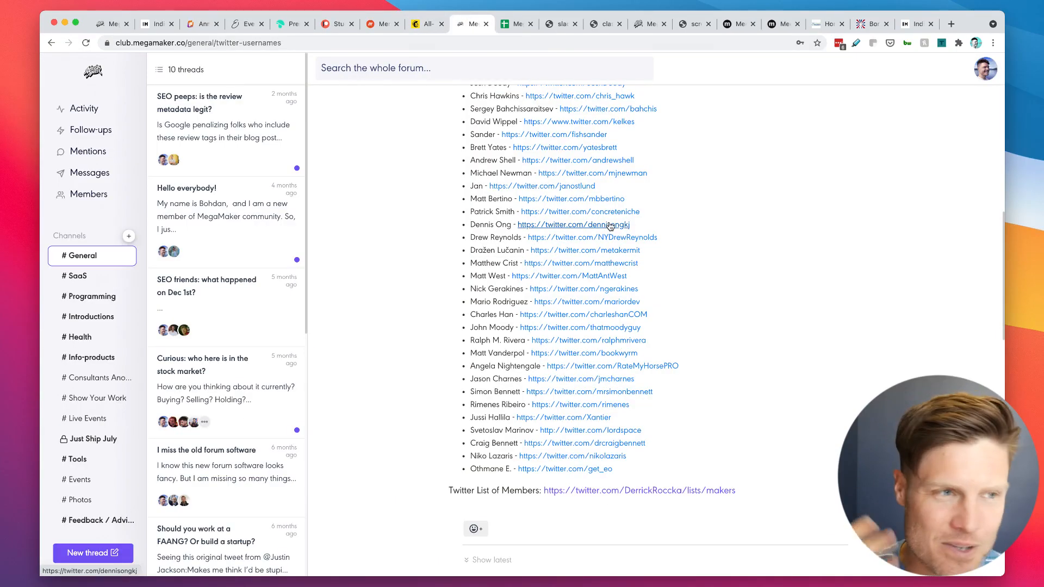
scroll(up, 3)
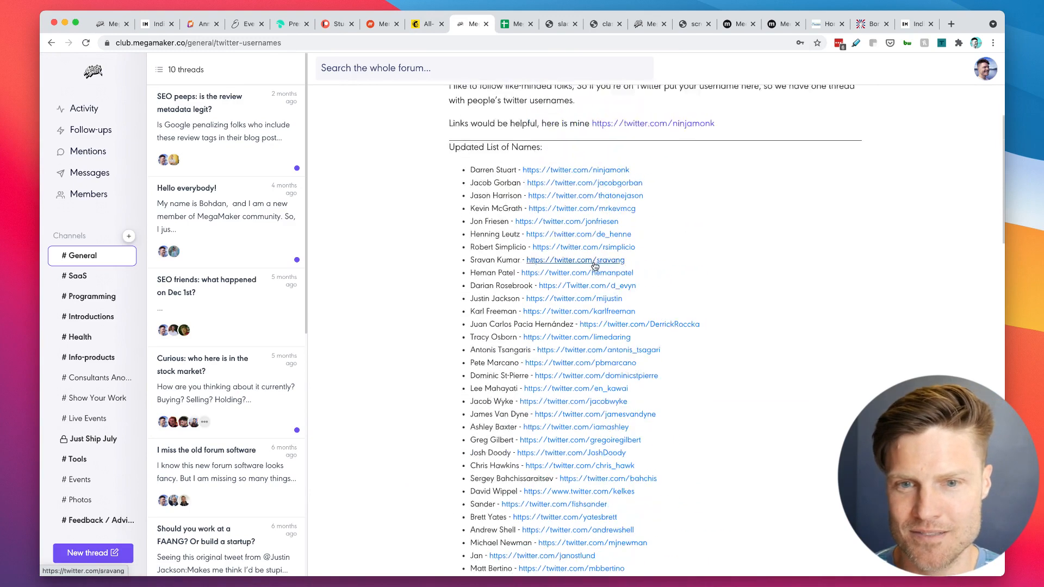
scroll(up, 3)
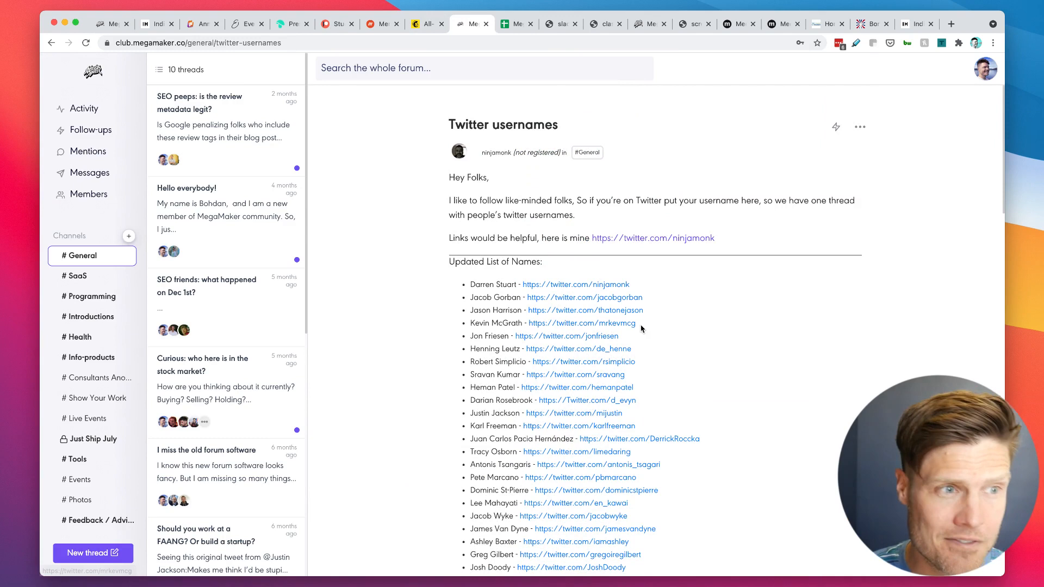
scroll(down, 3)
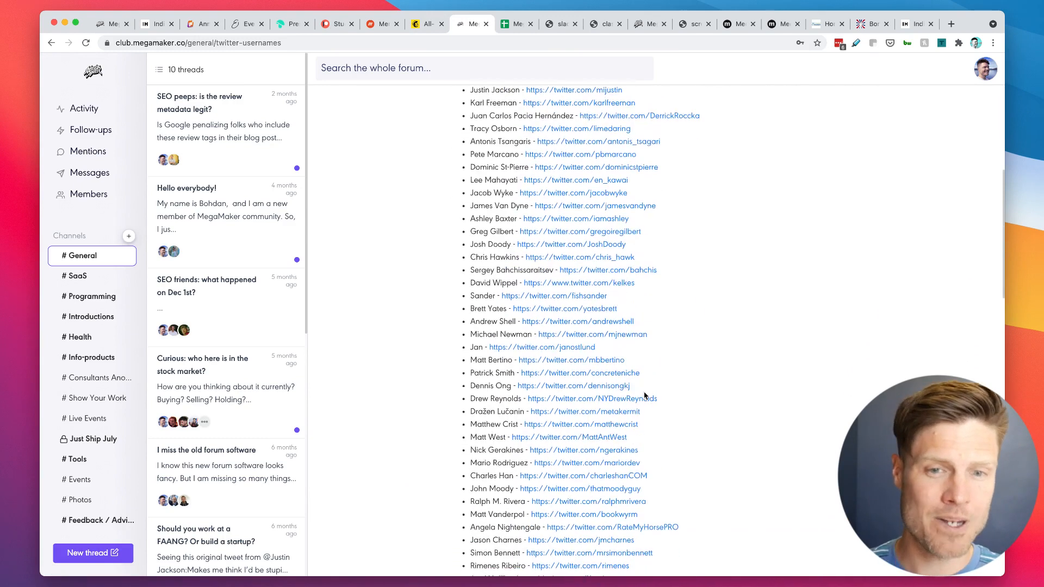
scroll(down, 3)
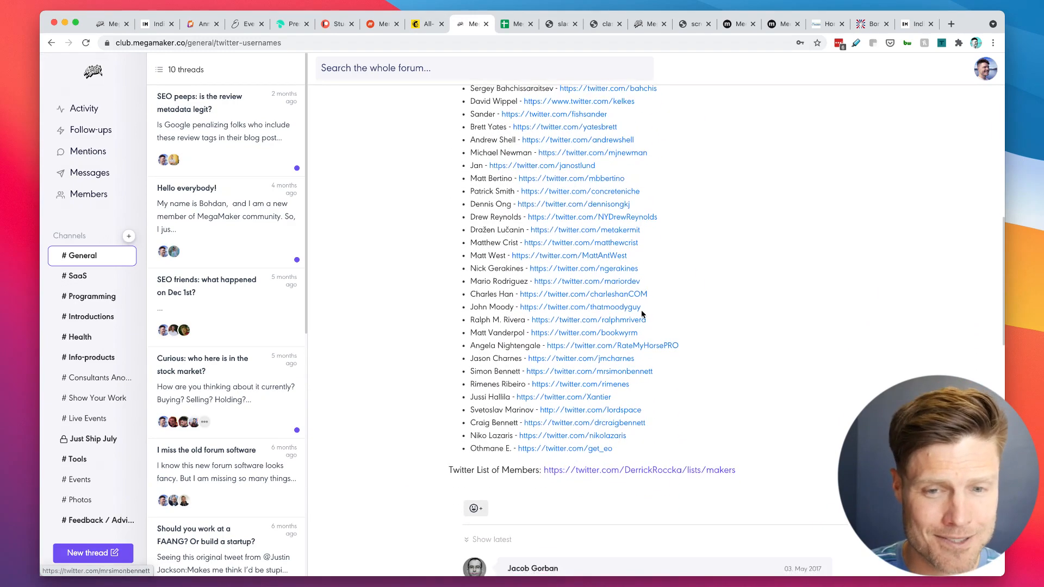
click(516, 24)
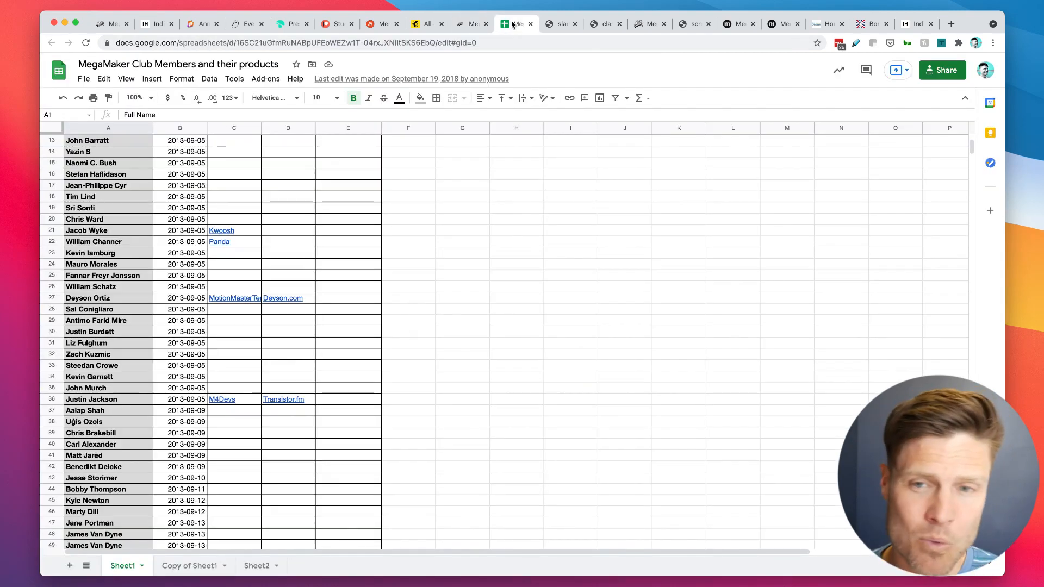
Scroll down Sheet1 of the MegaMaker Club members spreadsheet, then bring up the Slack intros screenshot
scroll(down, 3)
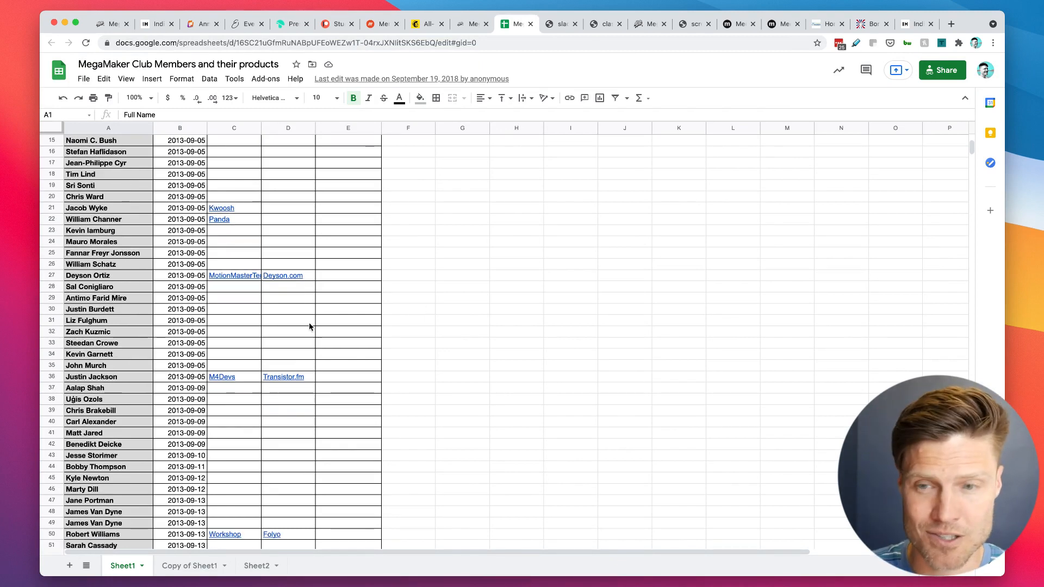
click(557, 24)
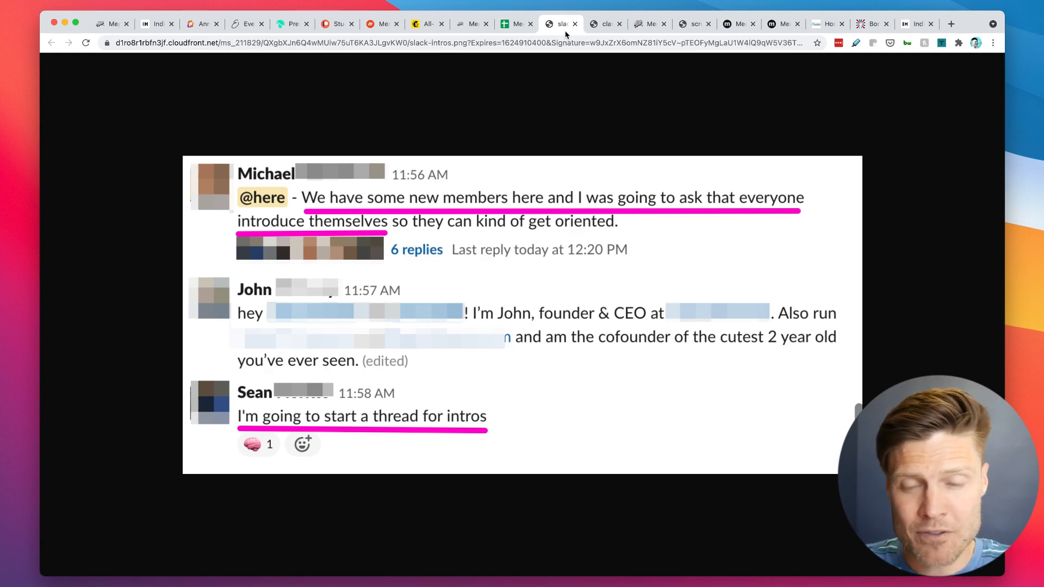
Switch to the slack-intros image showing new members being asked to introduce themselves
click(601, 23)
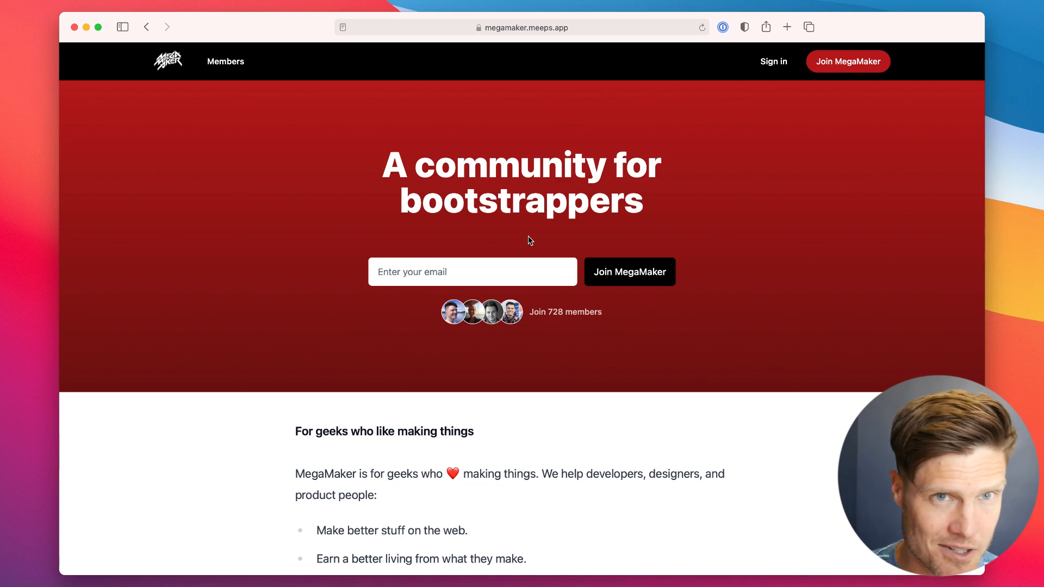
mouse_move(652, 383)
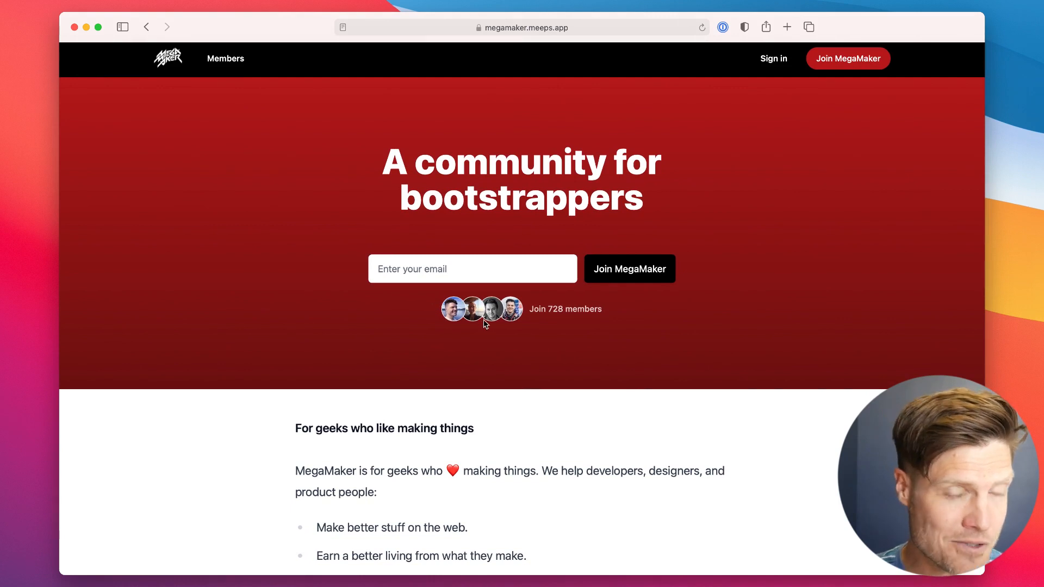
mouse_move(574, 308)
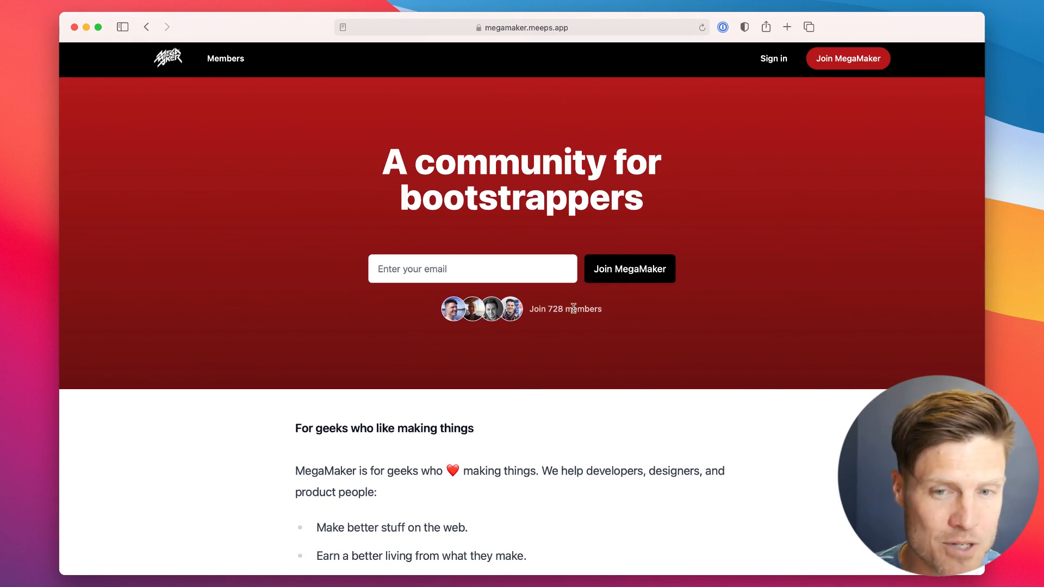
scroll(down, 3)
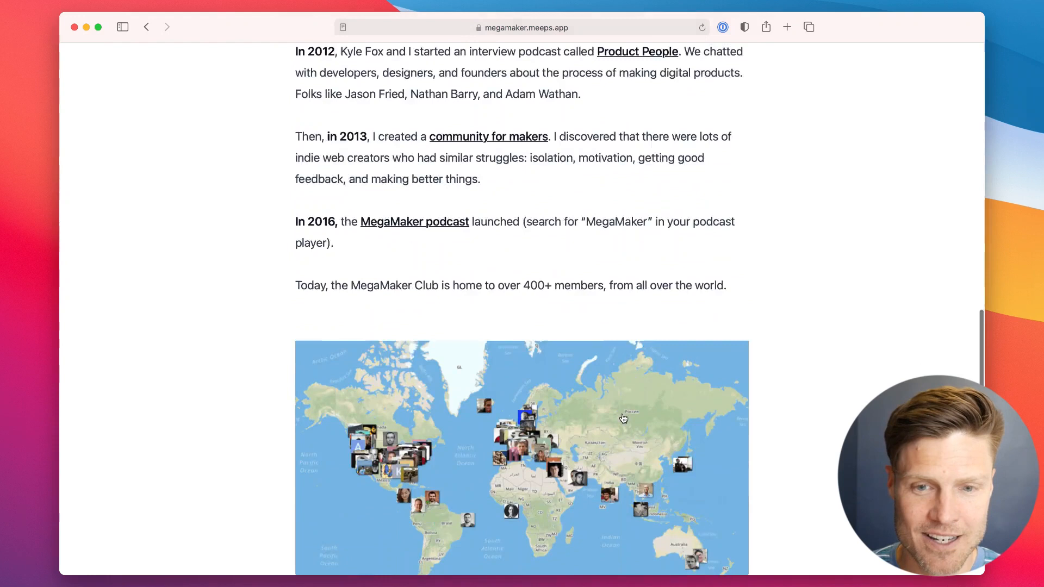
scroll(down, 3)
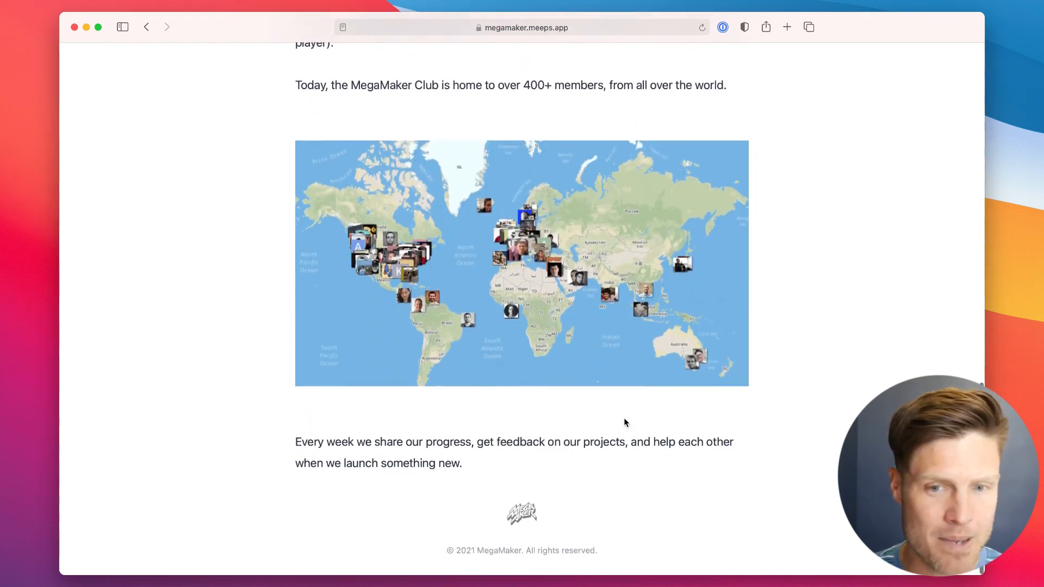
scroll(up, 3)
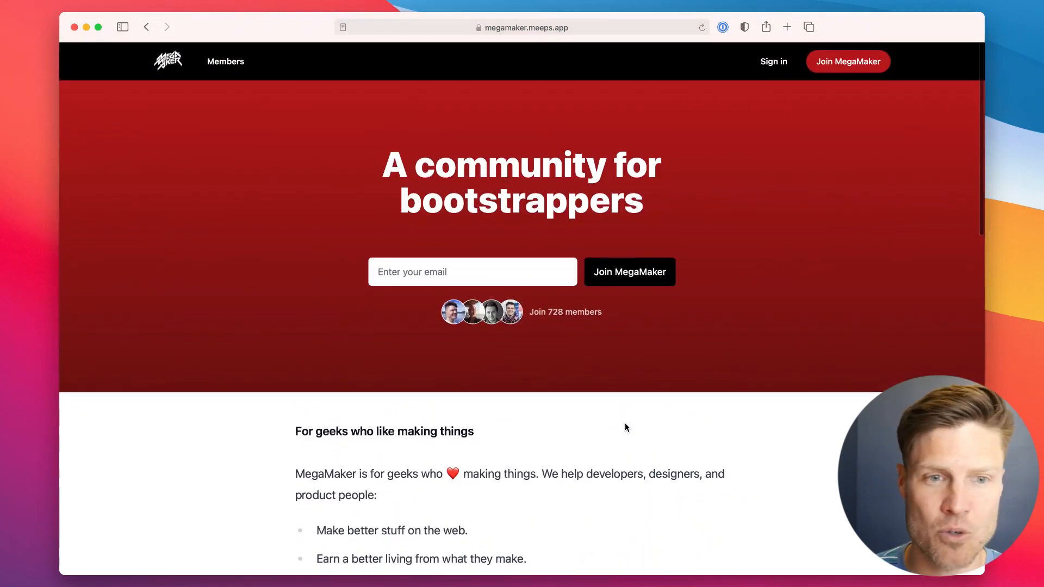
mouse_move(635, 245)
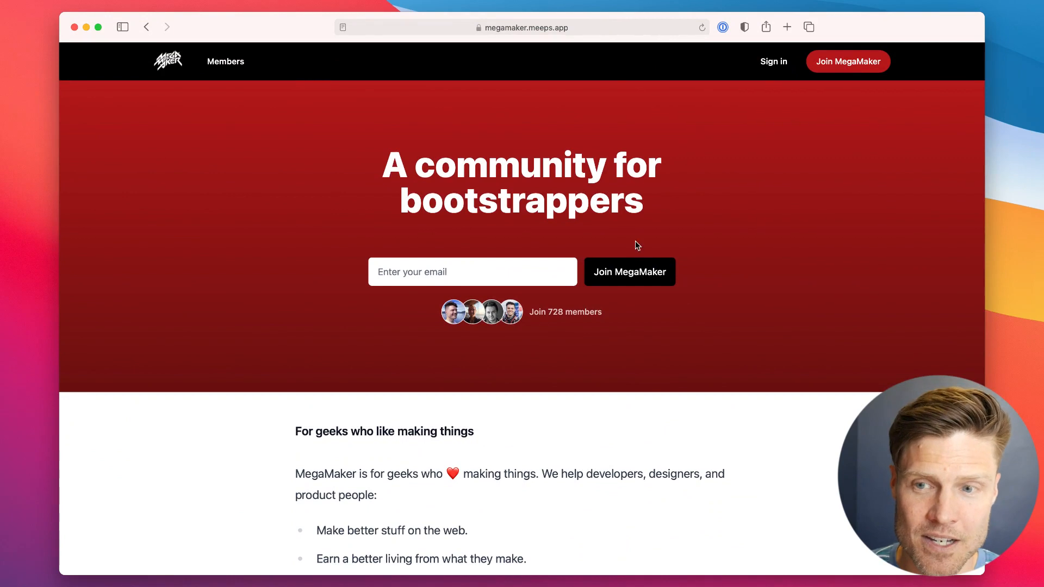
Open the Join MegaMaker form with name, email and card fields for $299 lifetime membership
click(629, 272)
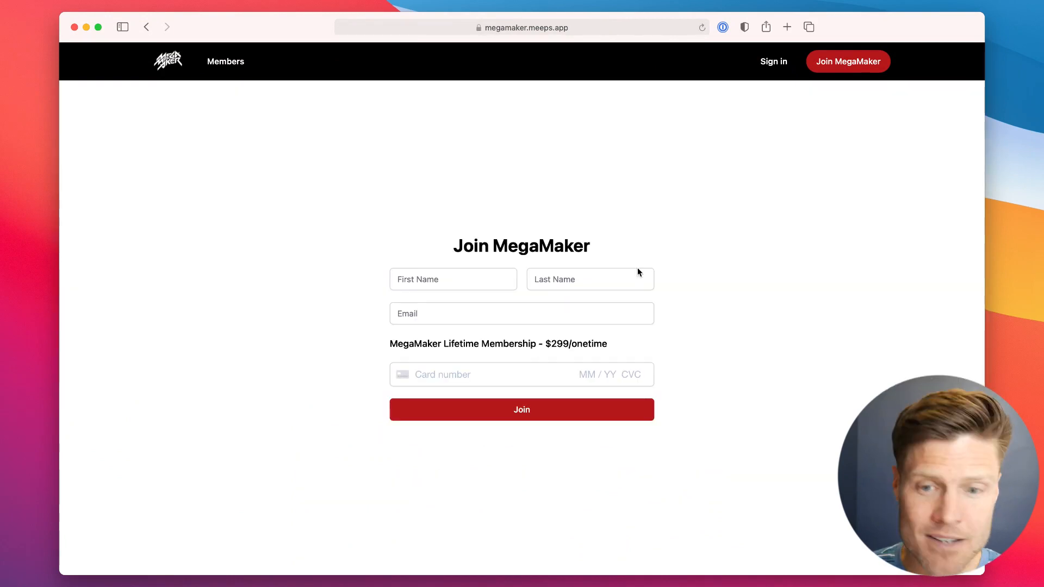
mouse_move(631, 342)
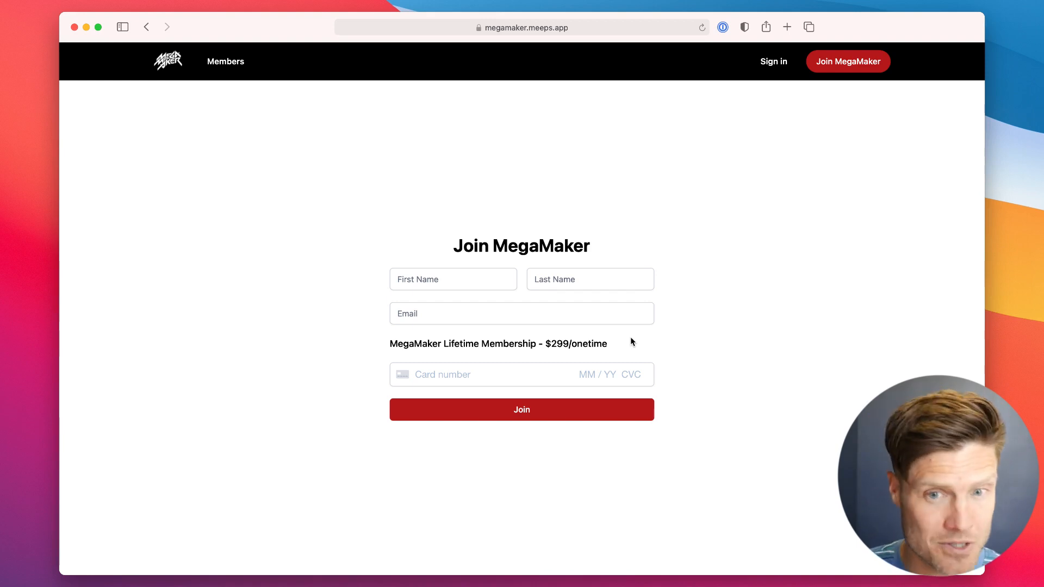
mouse_move(218, 51)
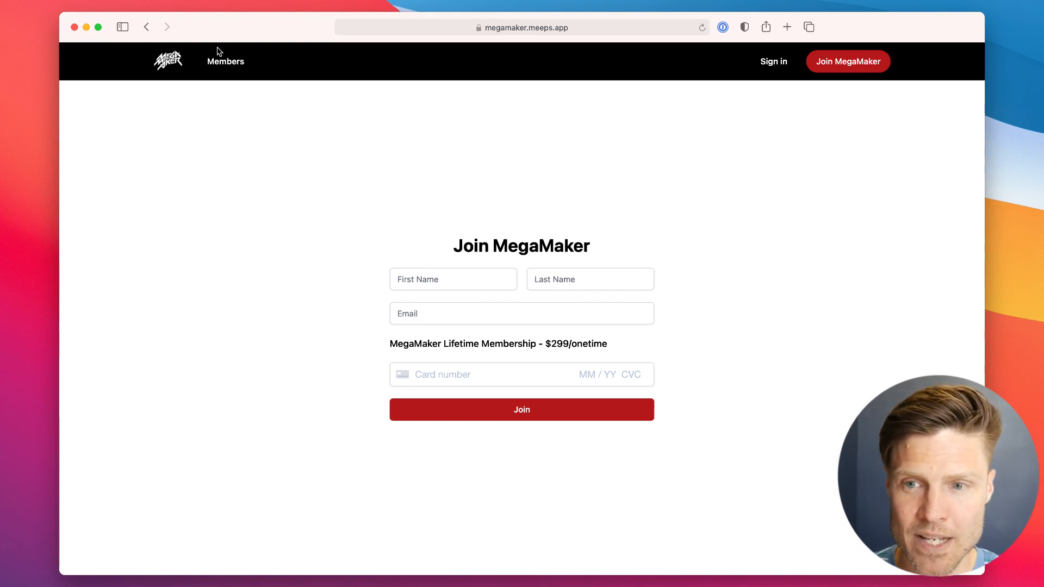
click(225, 61)
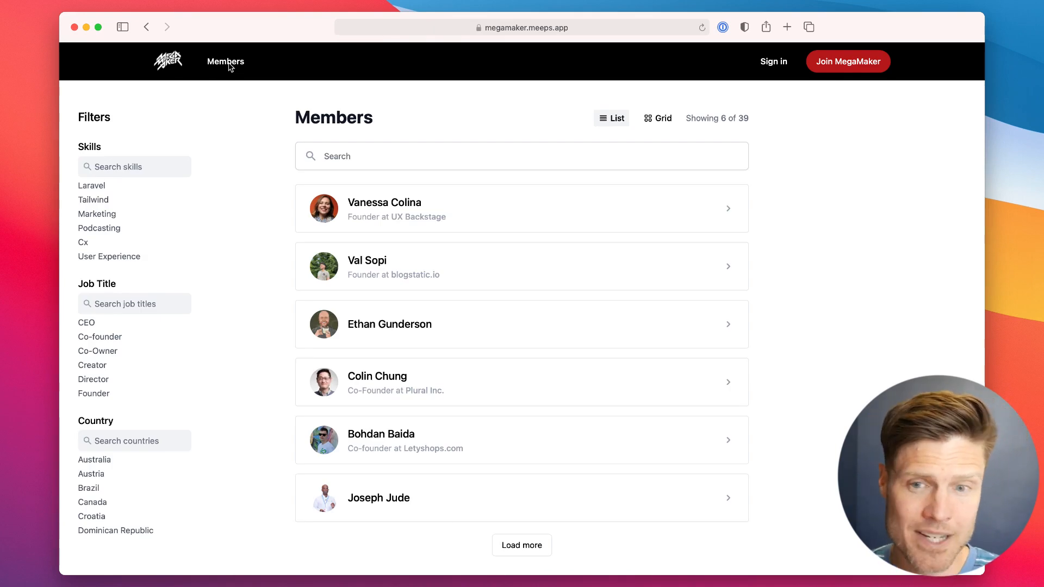
mouse_move(647, 124)
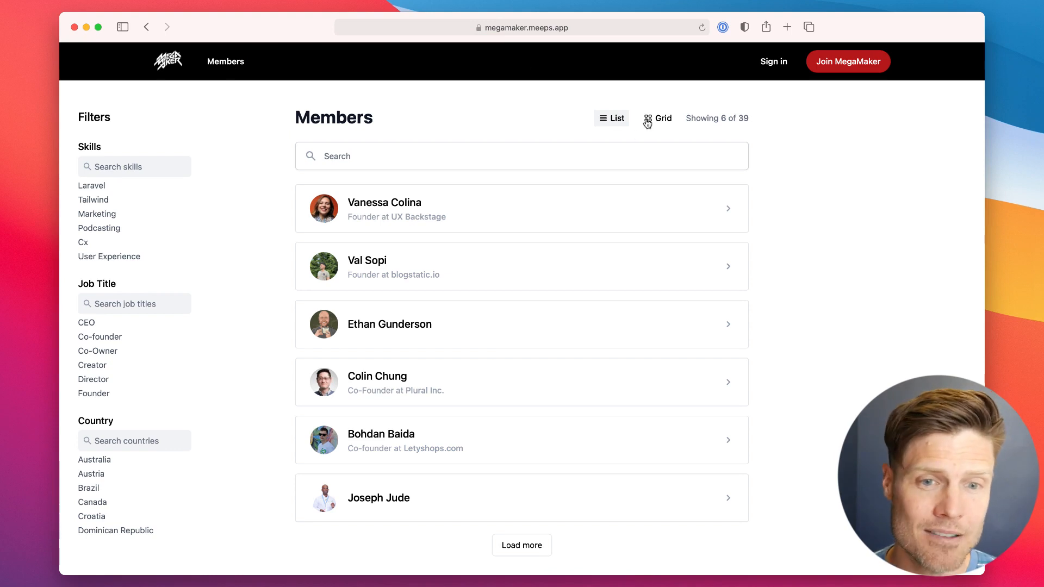
click(657, 118)
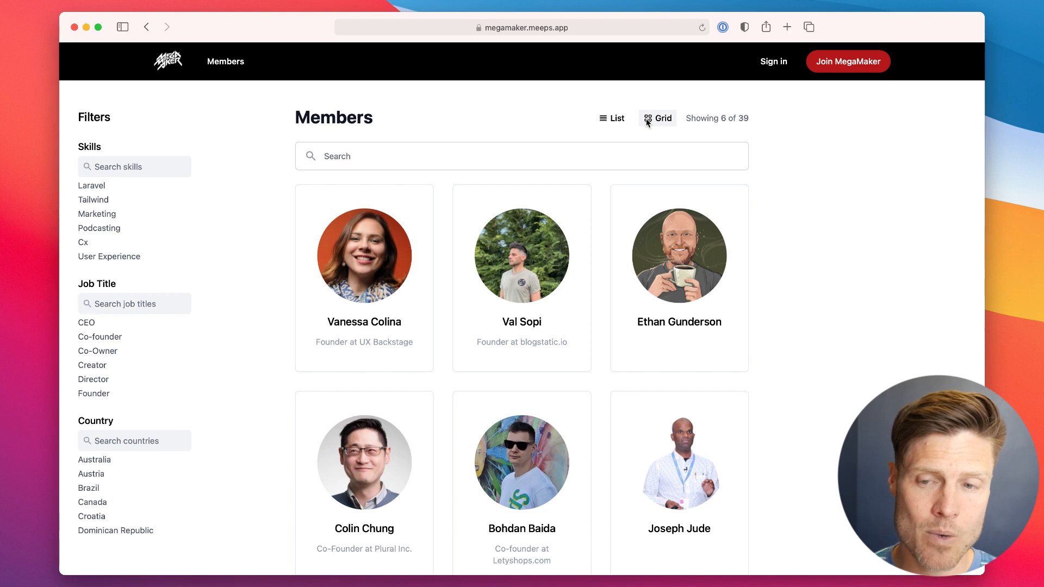
mouse_move(112, 168)
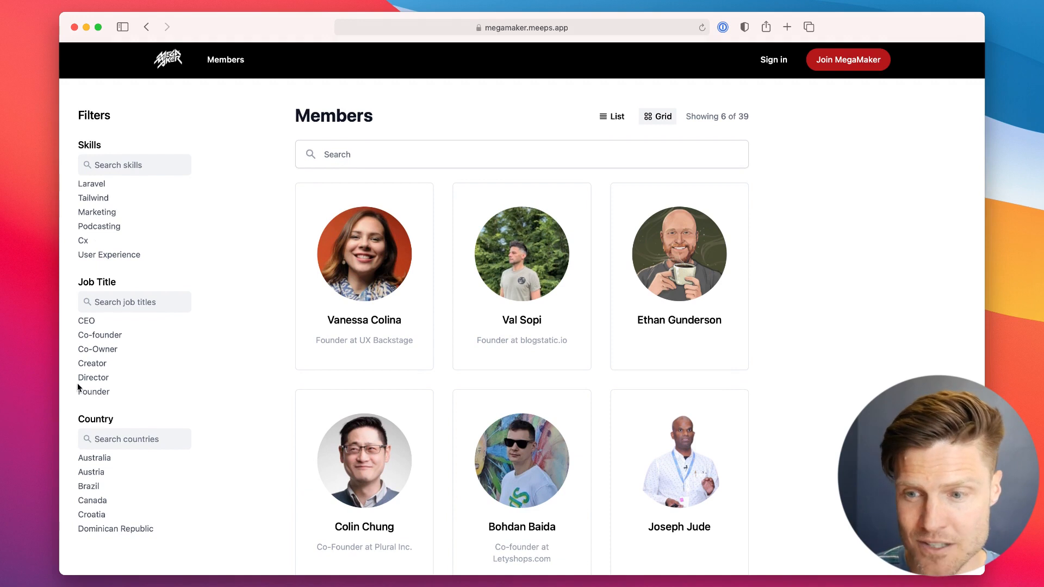
mouse_move(97, 222)
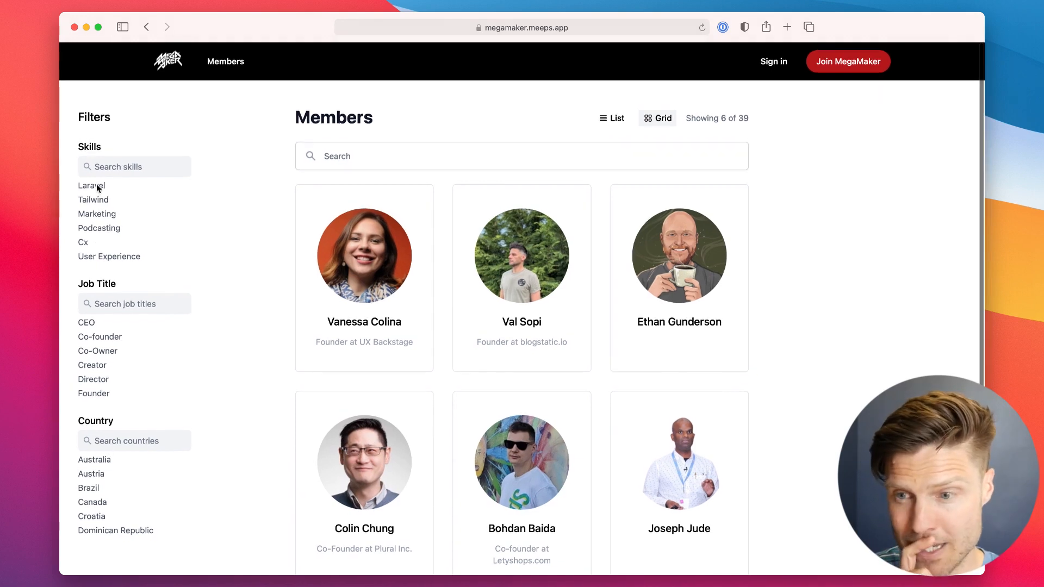
click(97, 213)
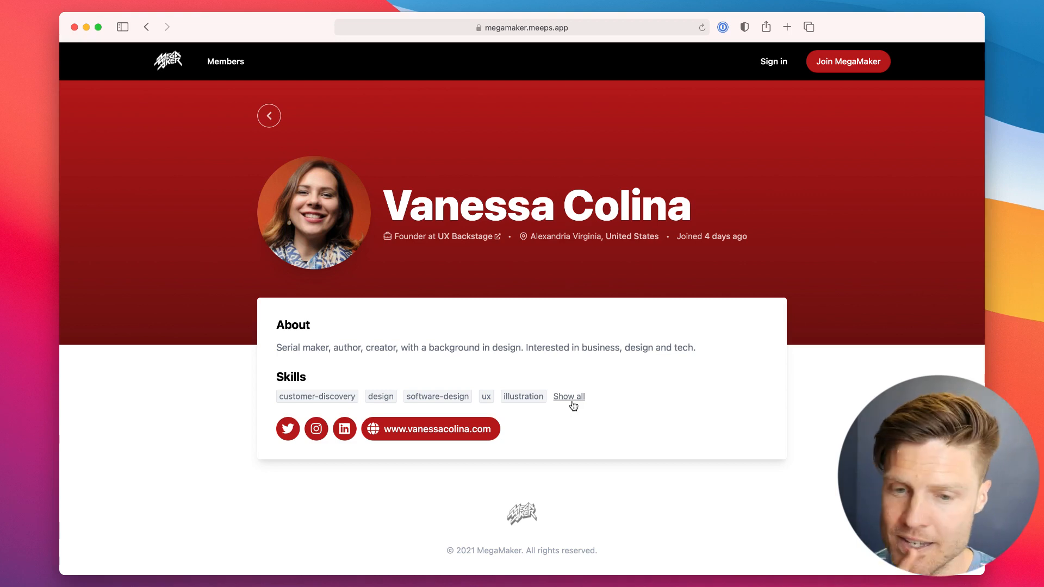
mouse_move(380, 396)
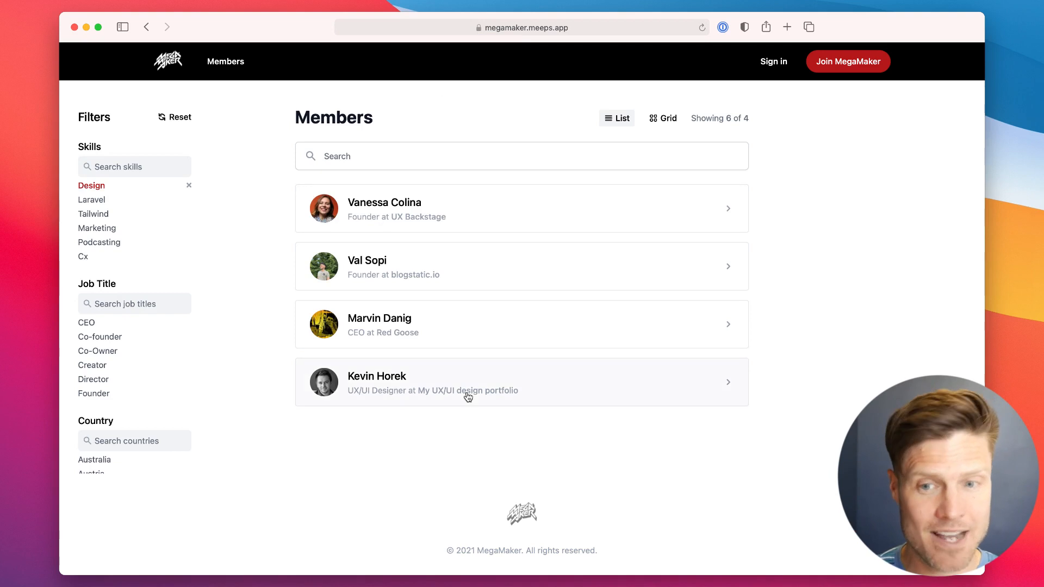
mouse_move(490, 394)
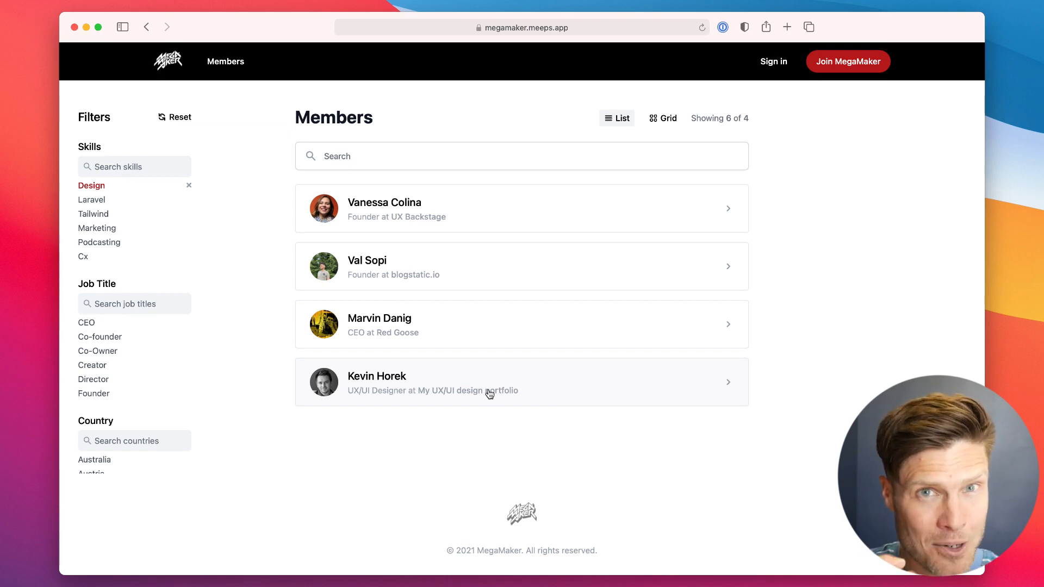
mouse_move(500, 212)
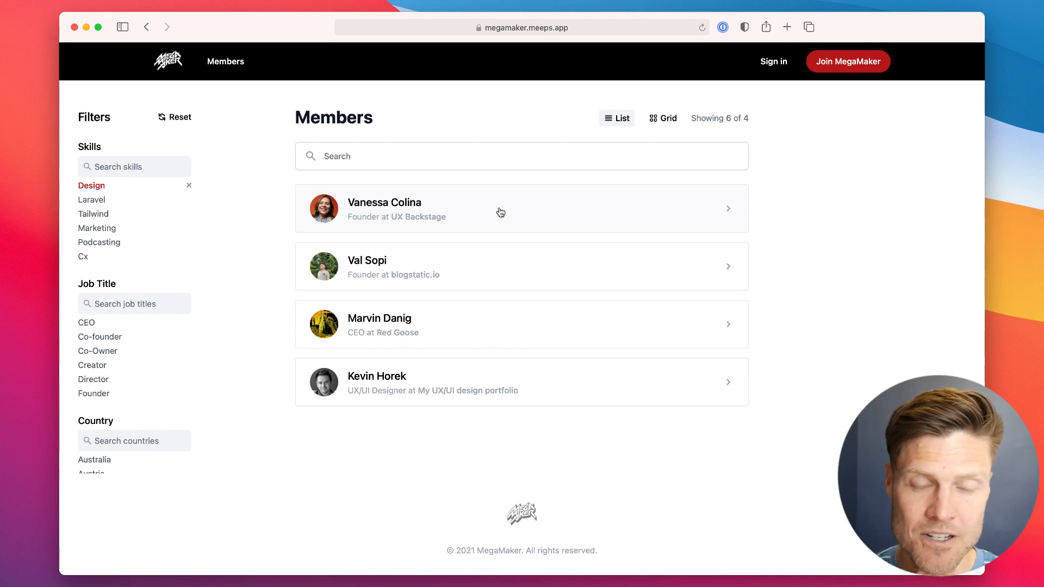
click(499, 208)
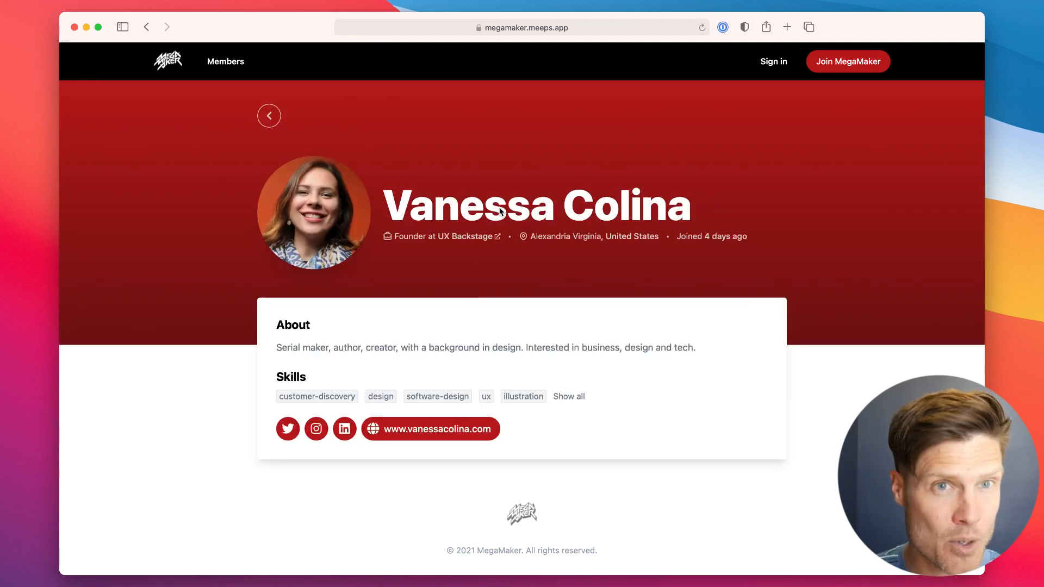
mouse_move(529, 27)
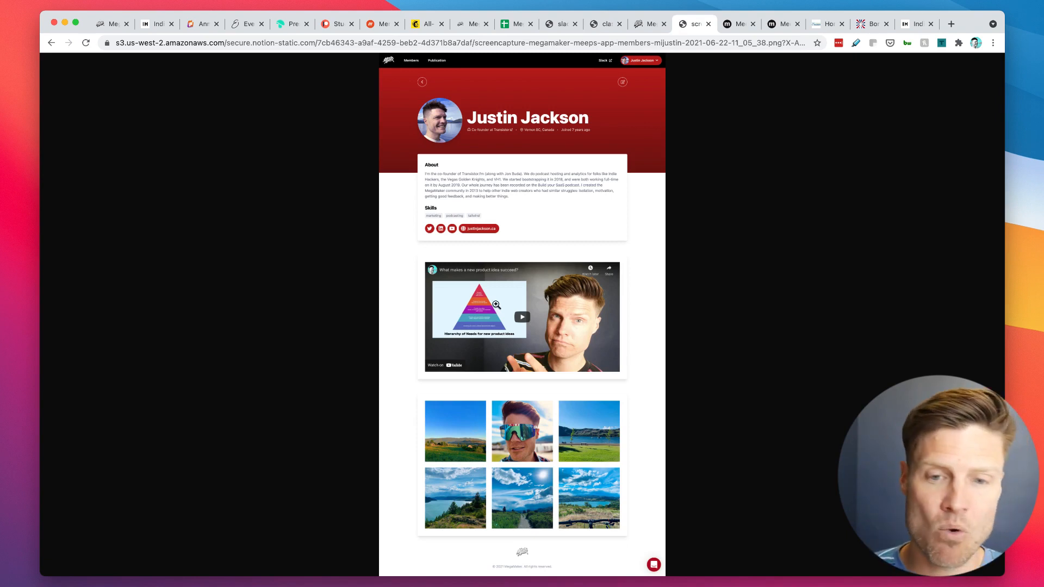
mouse_move(599, 315)
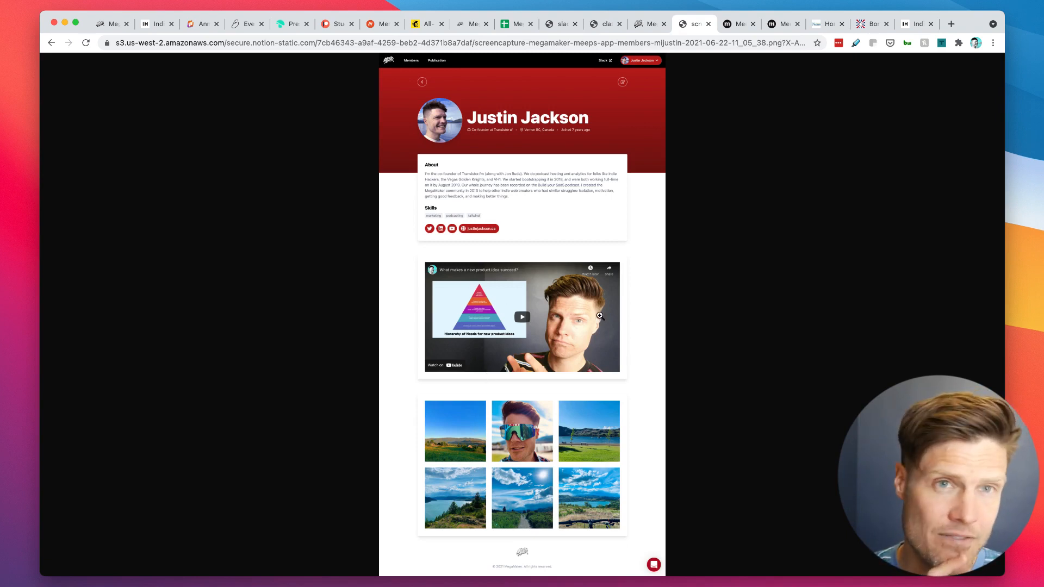
mouse_move(518, 391)
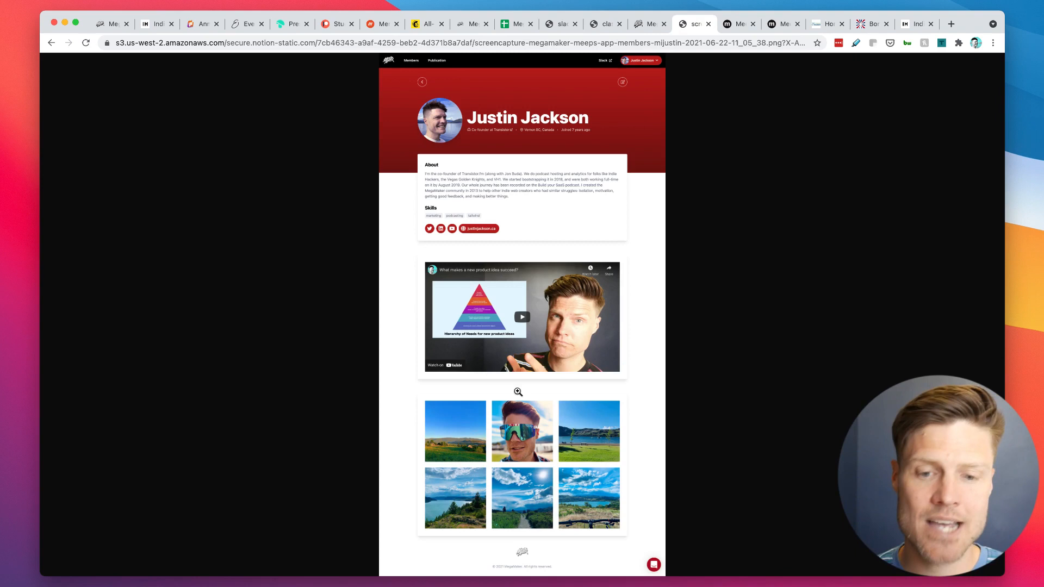
mouse_move(556, 471)
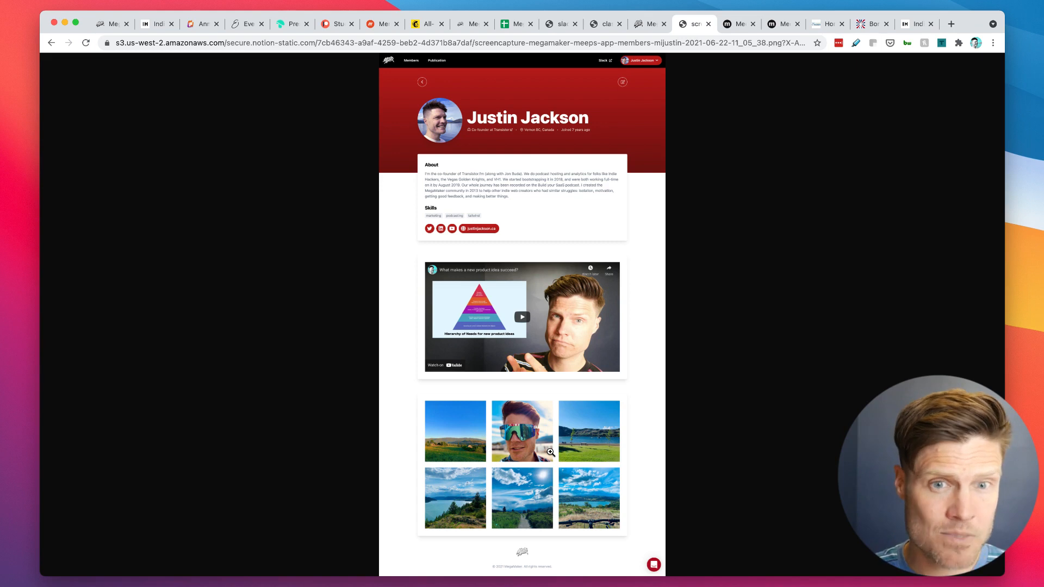
mouse_move(628, 430)
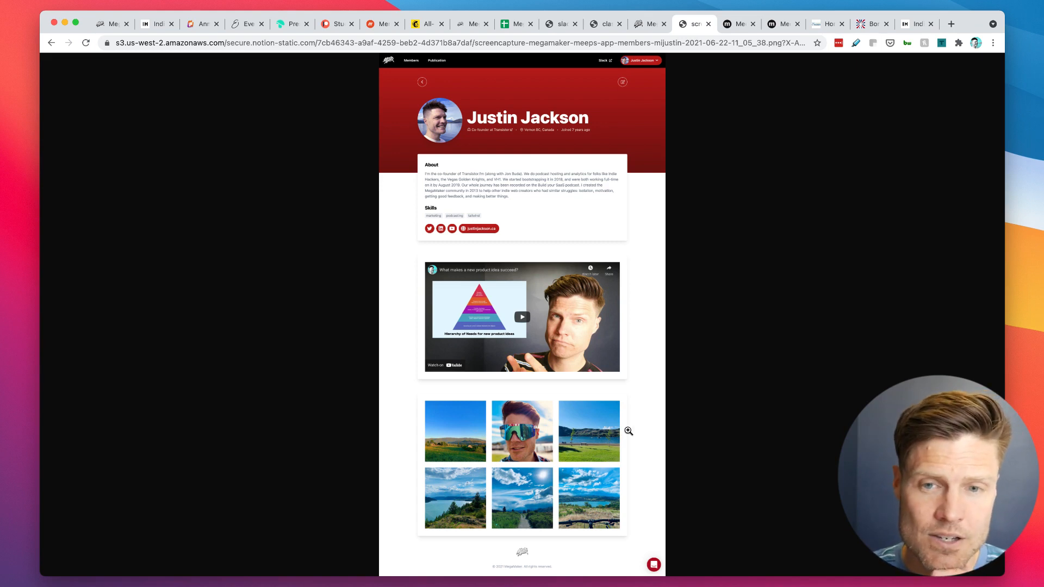
mouse_move(605, 24)
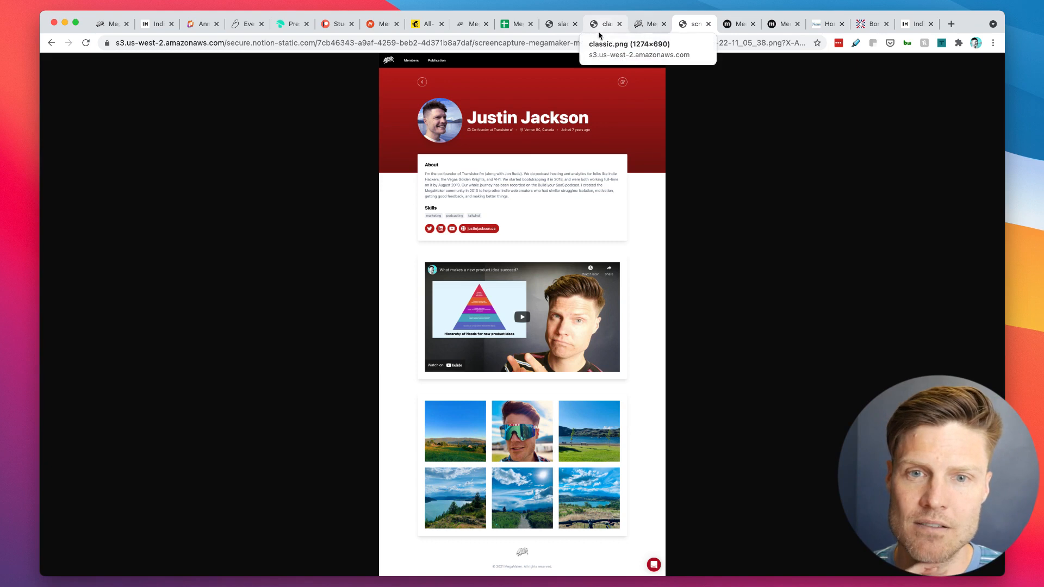
click(469, 23)
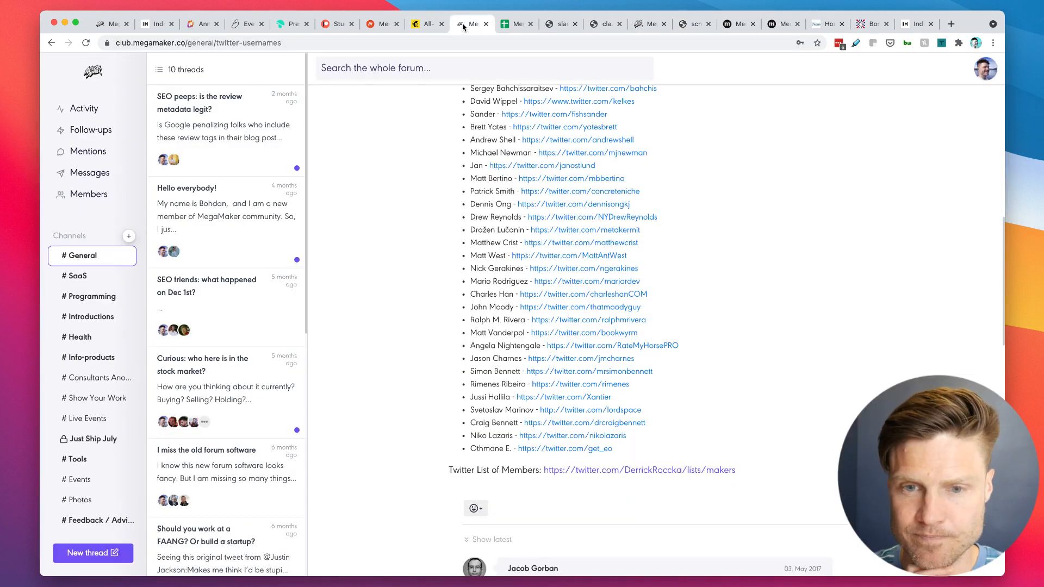
Go from the megamaker.meeps.app welcome page to the Publication page reading 'Check back soon…'
click(646, 24)
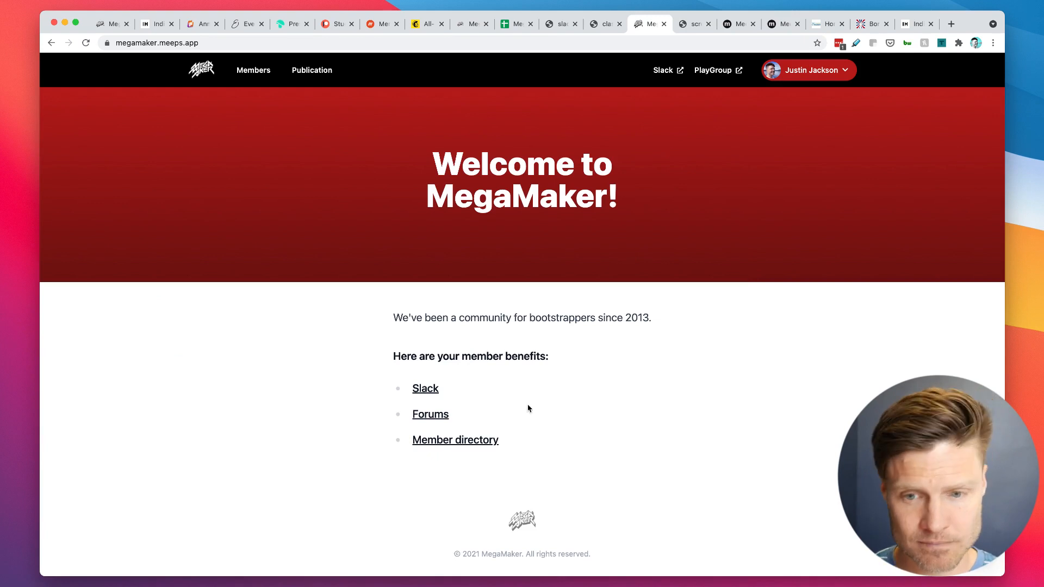
mouse_move(462, 469)
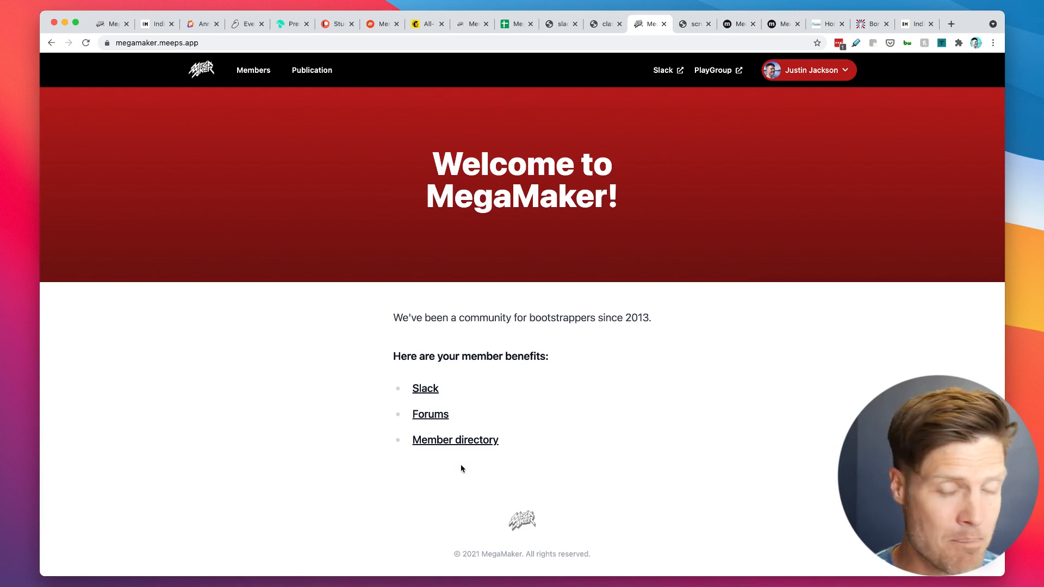
mouse_move(430, 413)
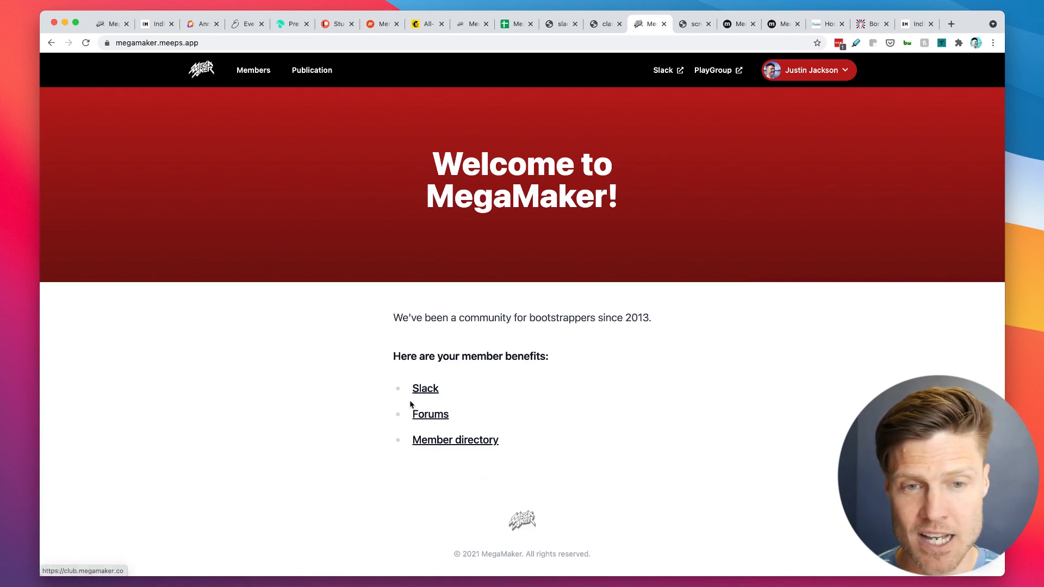
mouse_move(652, 142)
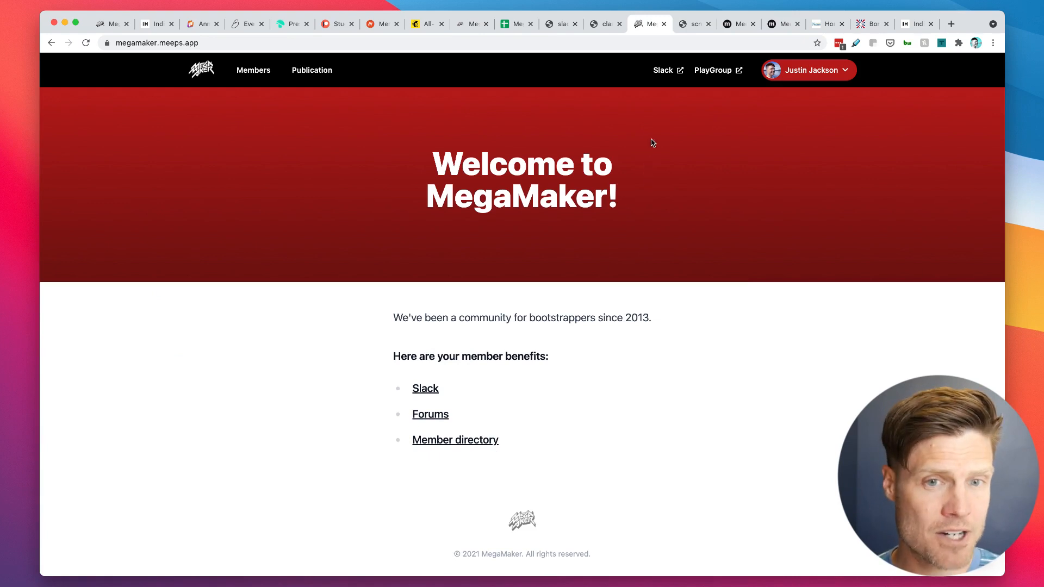
mouse_move(664, 70)
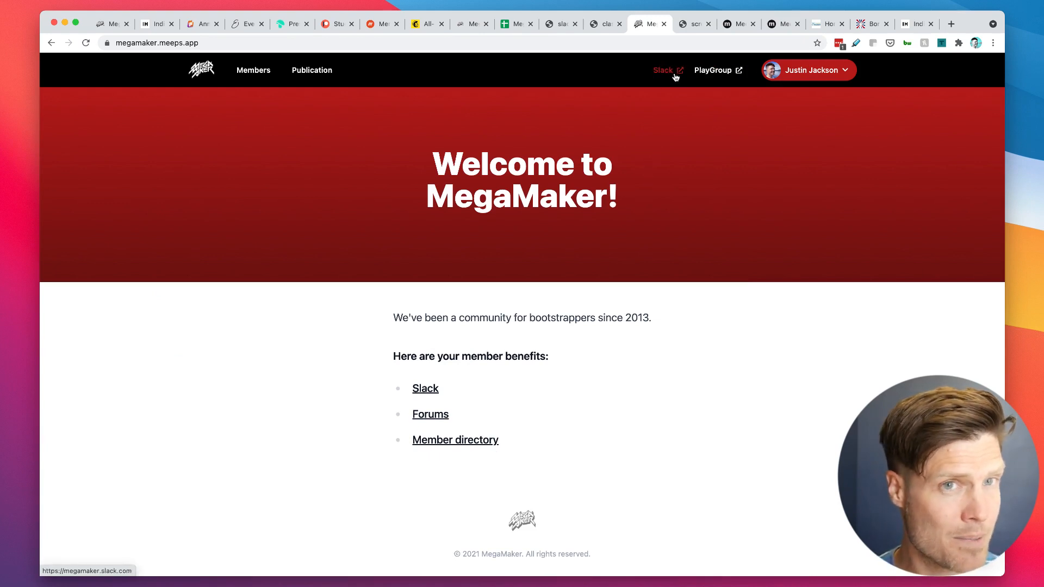
mouse_move(718, 96)
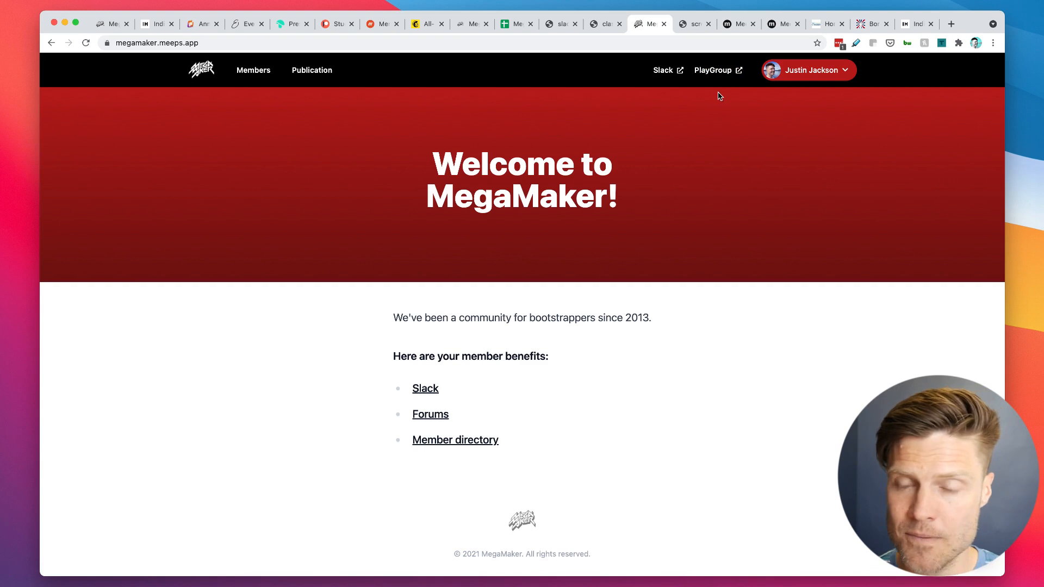
click(312, 70)
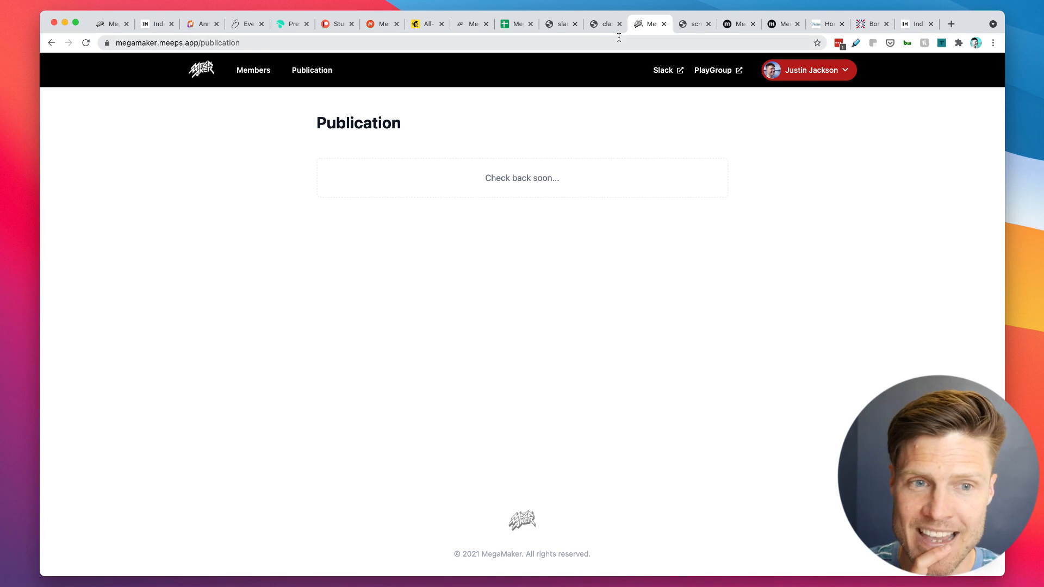
Open Justin Jackson's own profile from the account menu and scroll through its edit form
click(807, 70)
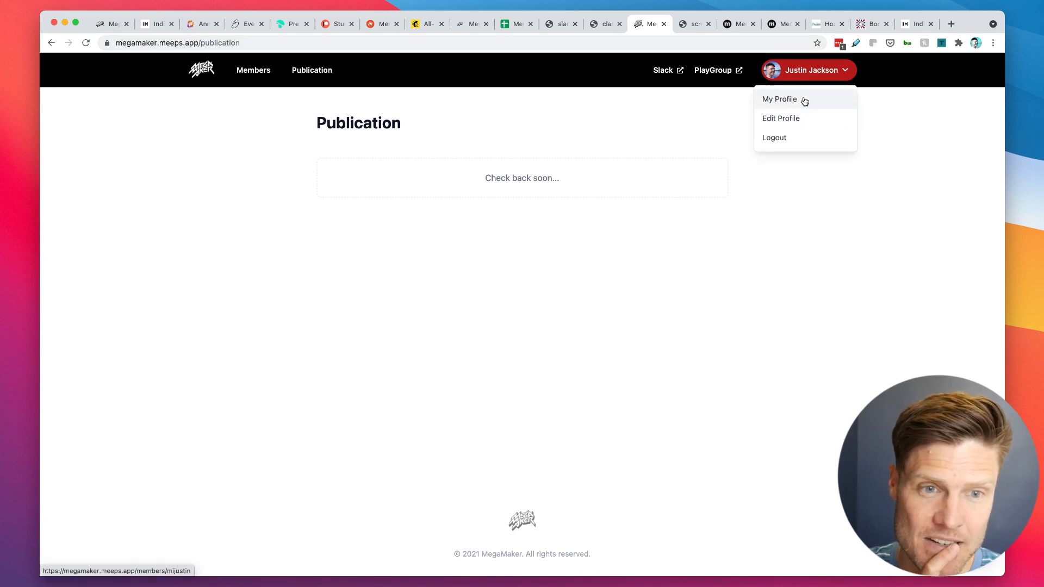
click(779, 98)
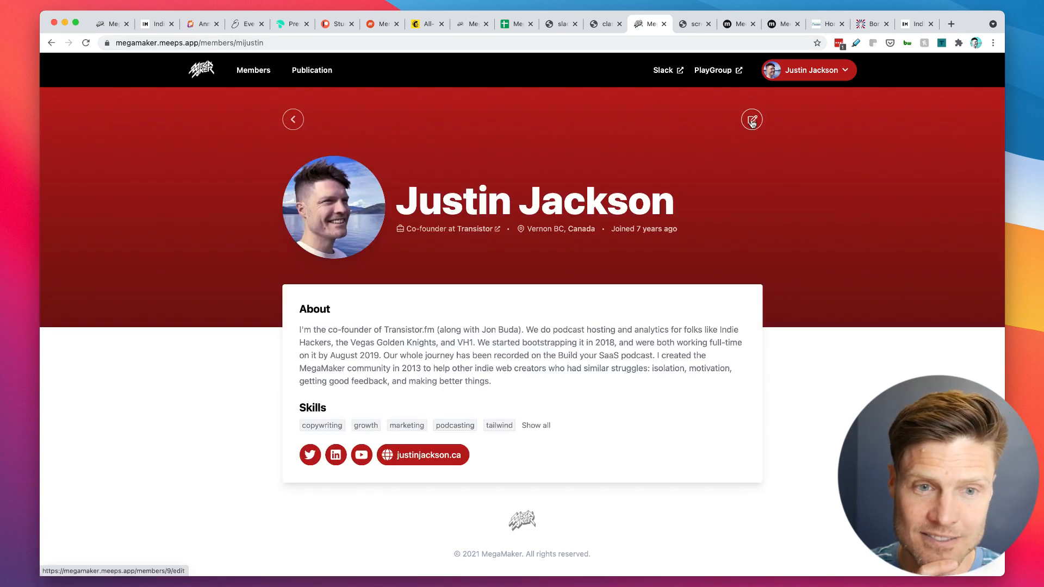
click(751, 119)
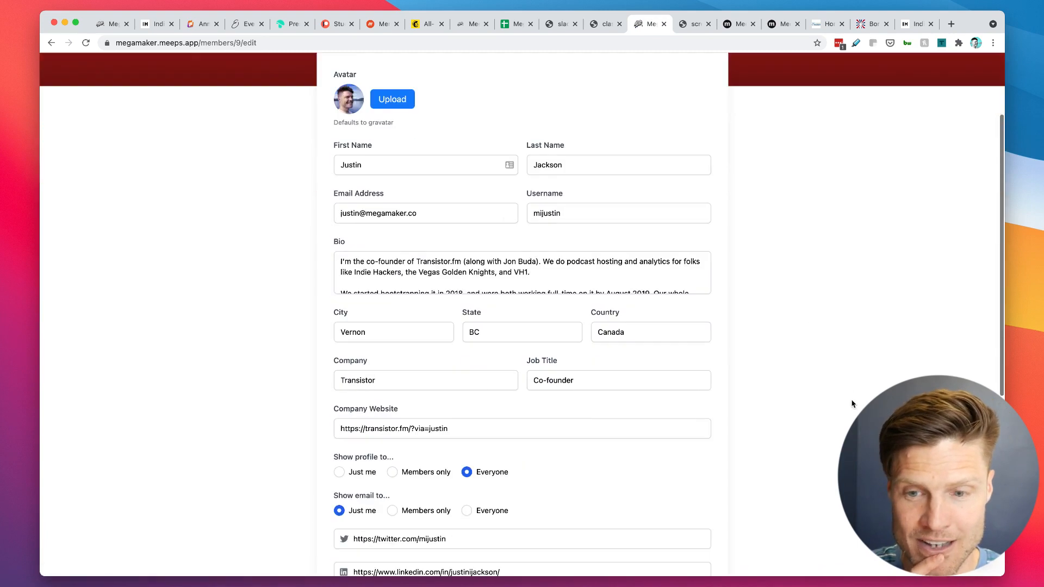
scroll(down, 3)
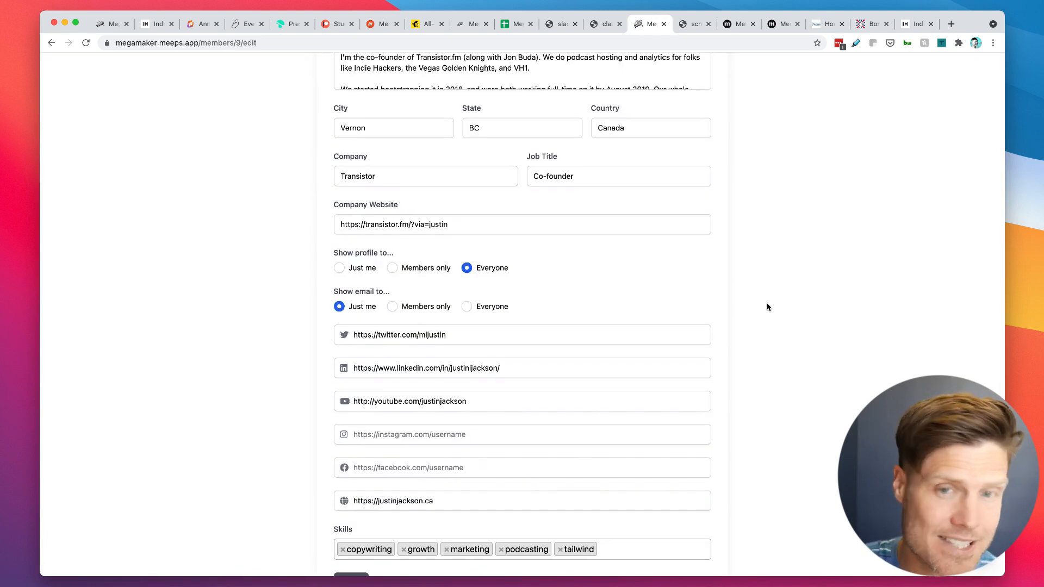
mouse_move(518, 268)
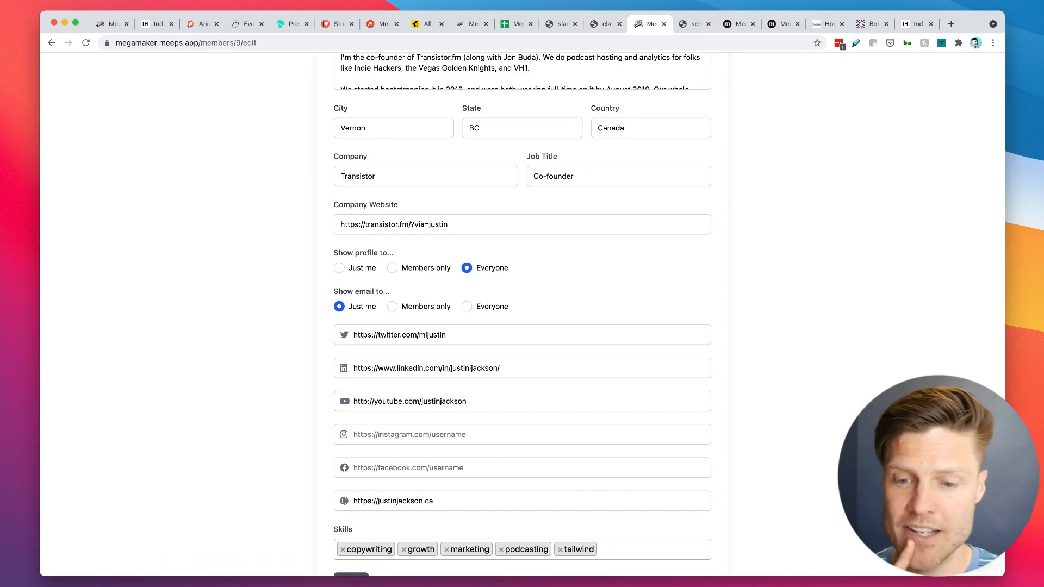
scroll(down, 3)
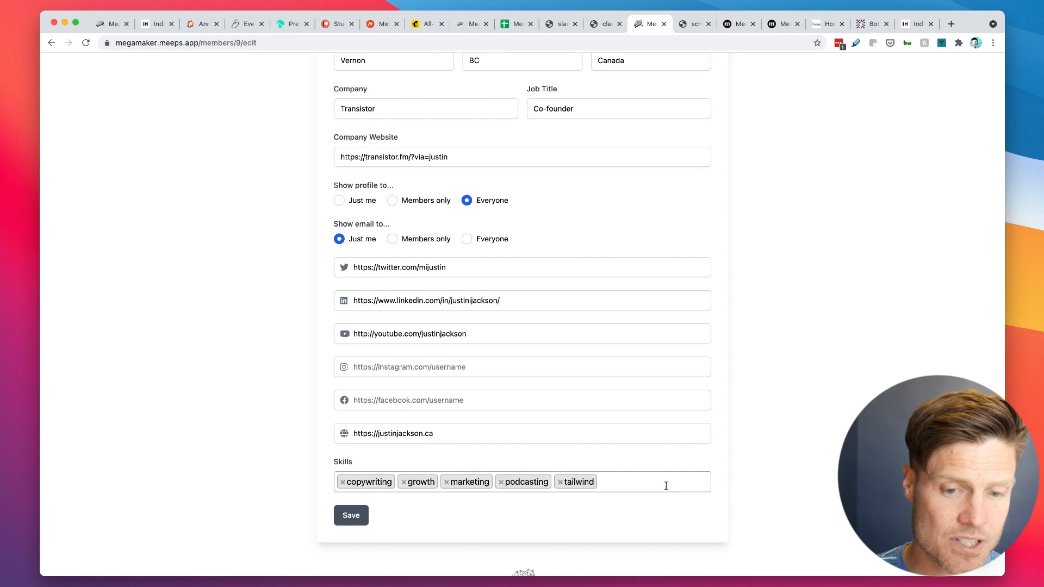
scroll(up, 3)
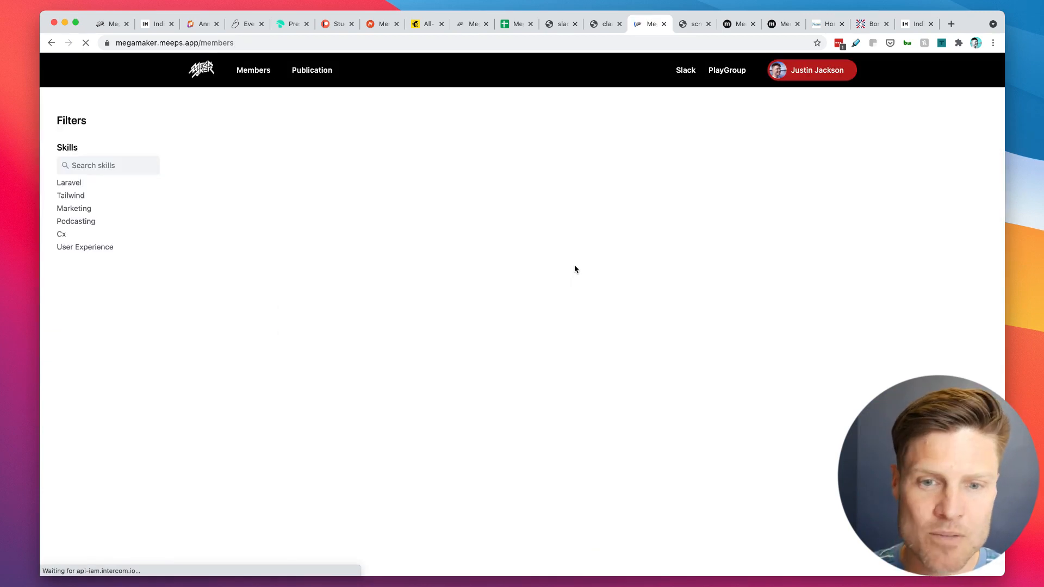
click(516, 24)
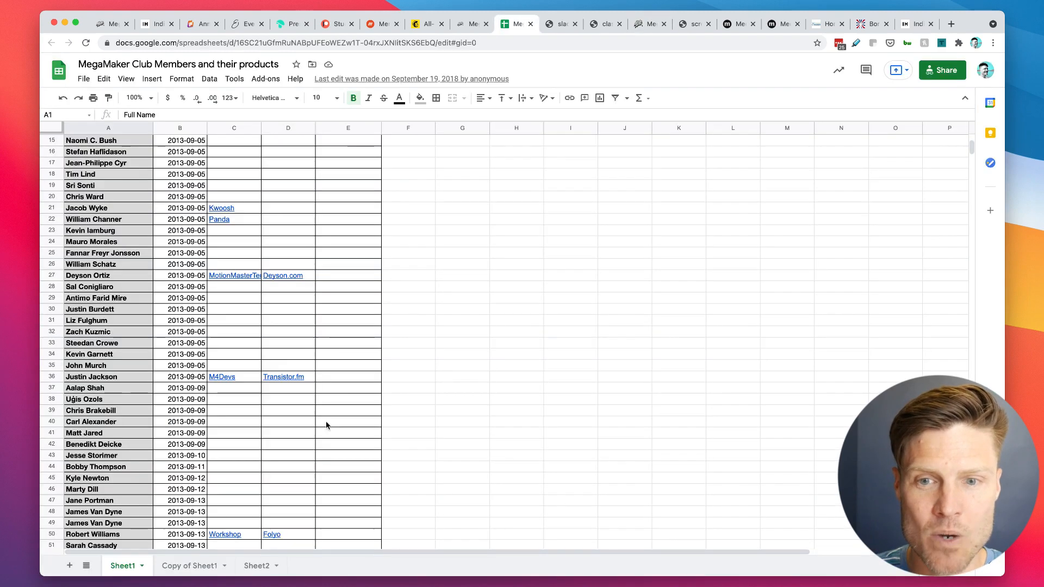
mouse_move(811, 66)
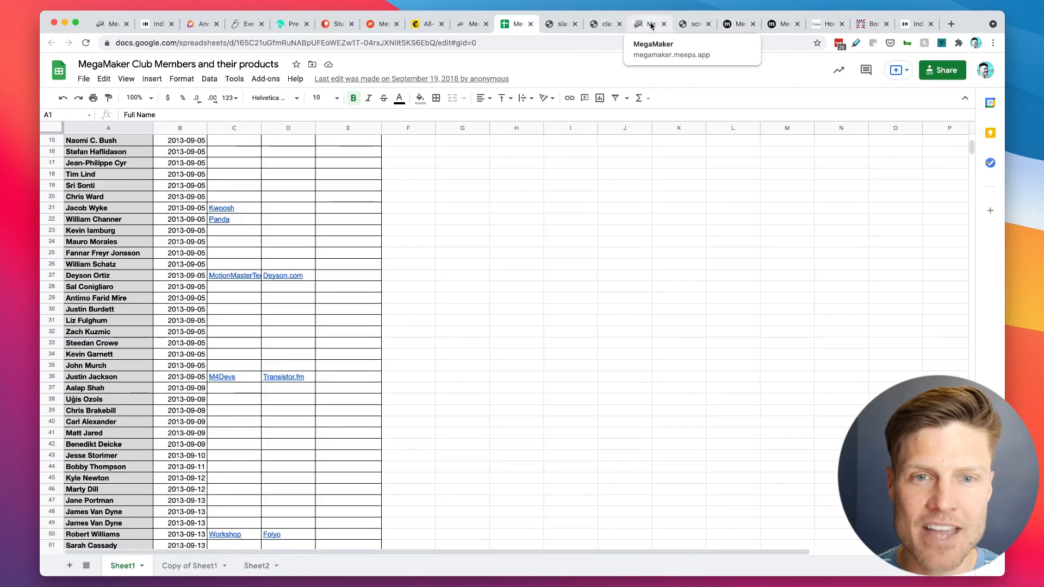
click(648, 24)
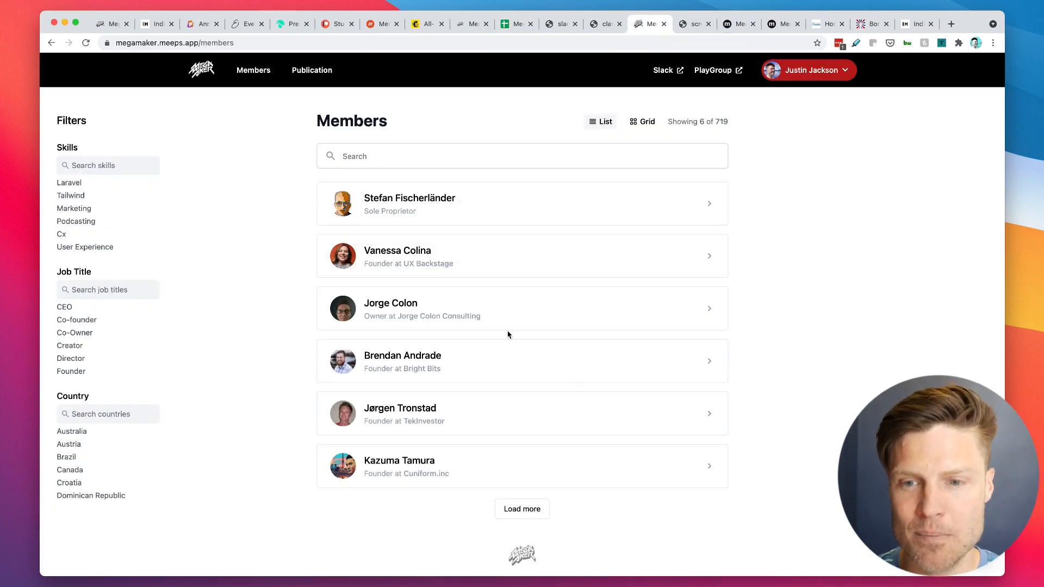
mouse_move(802, 315)
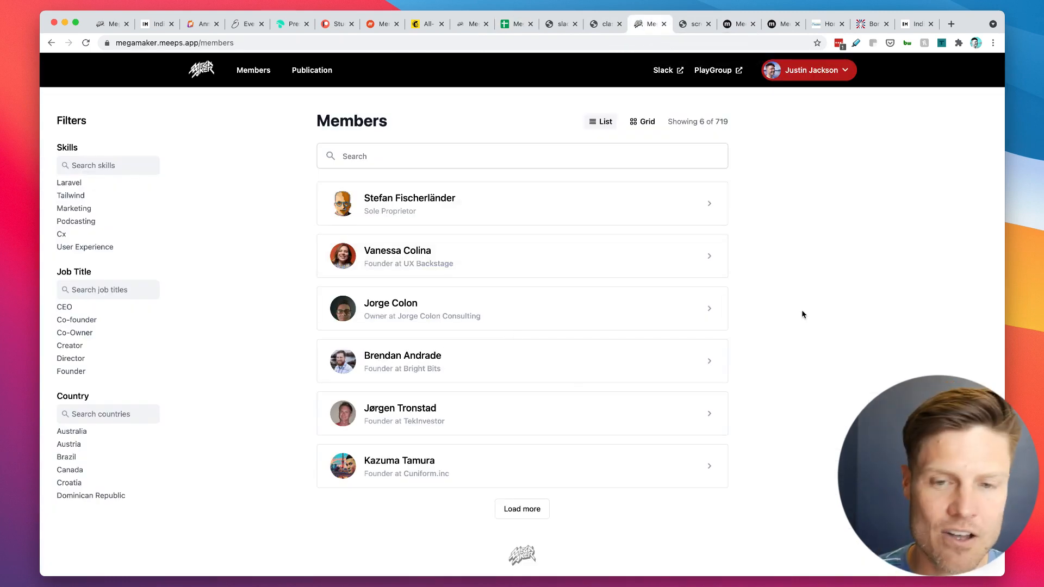
mouse_move(486, 216)
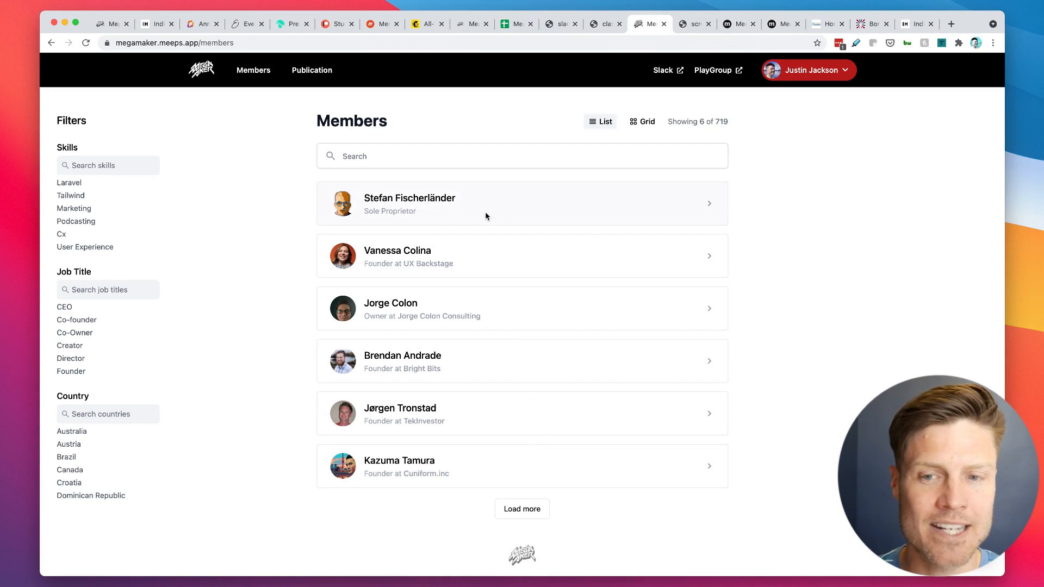
click(409, 203)
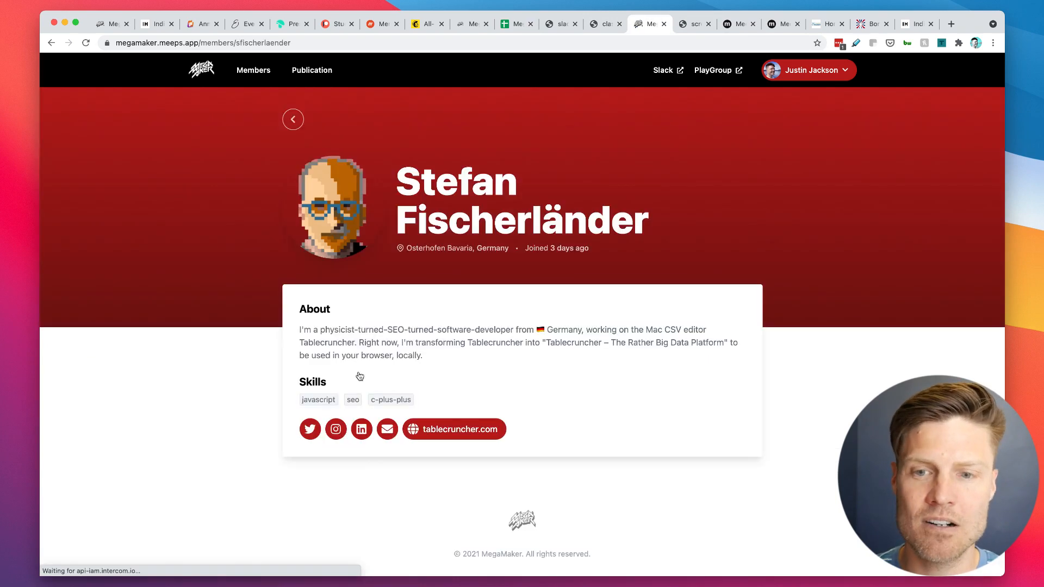
mouse_move(601, 8)
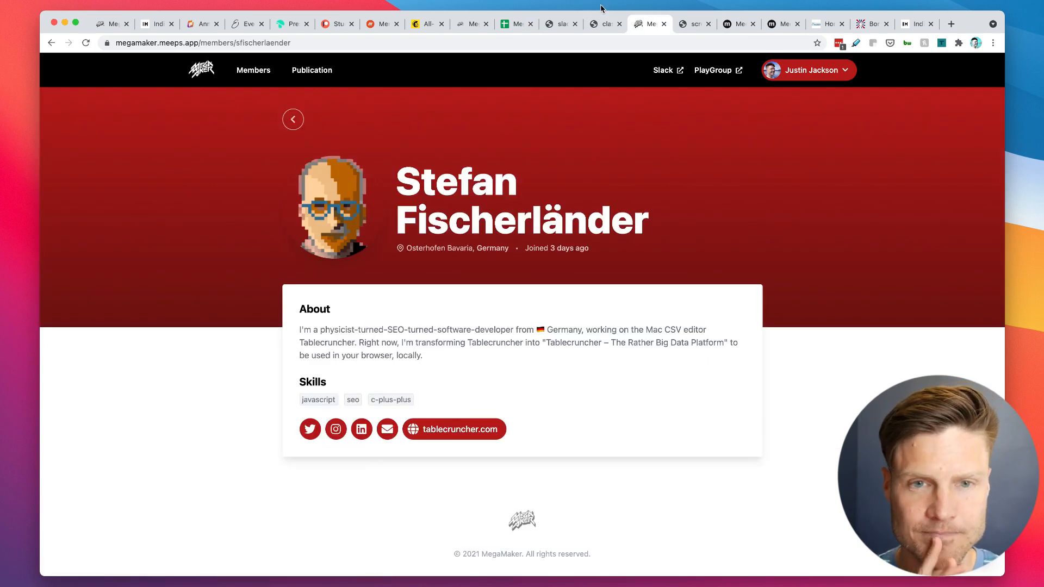
In the admin dashboard, view Membership Plans, then the Publication drafts list
click(738, 24)
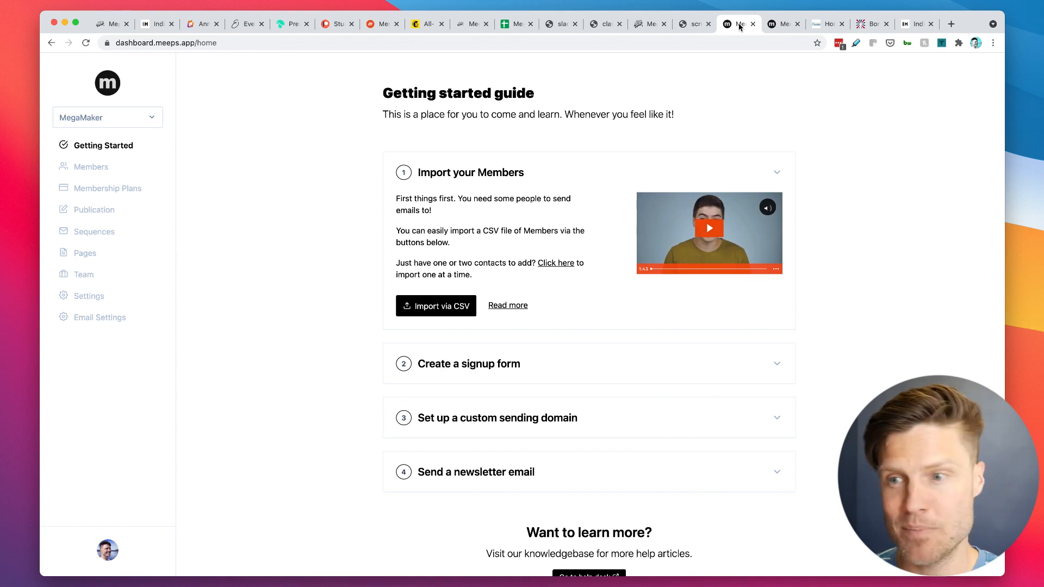
mouse_move(89, 166)
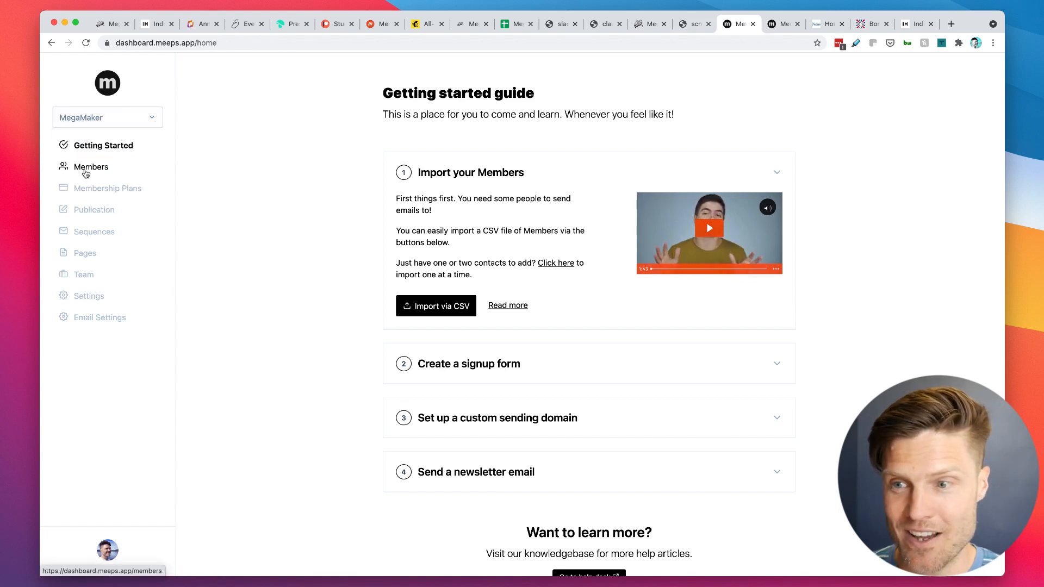
click(108, 189)
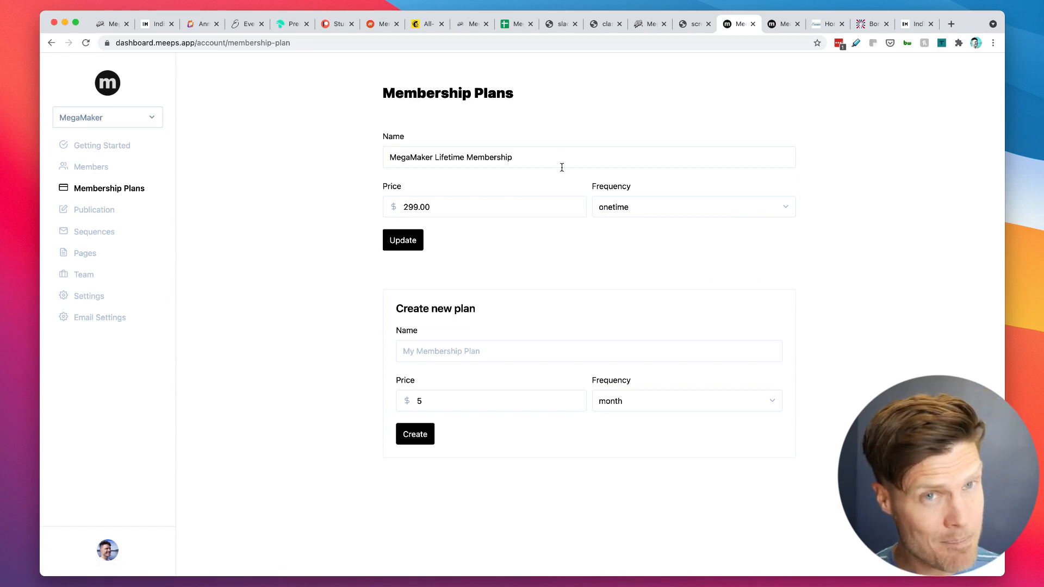
mouse_move(558, 420)
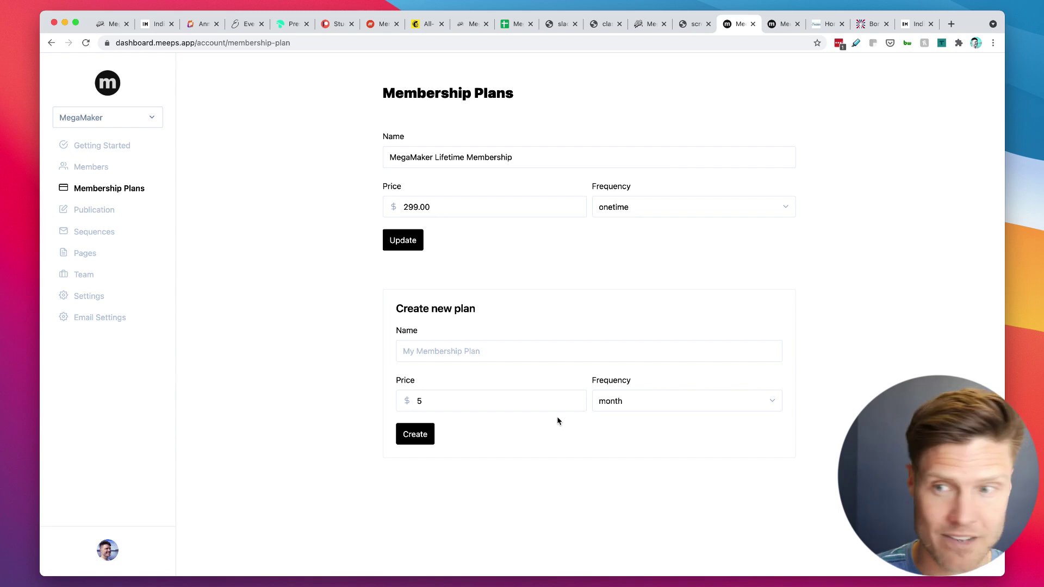
click(95, 209)
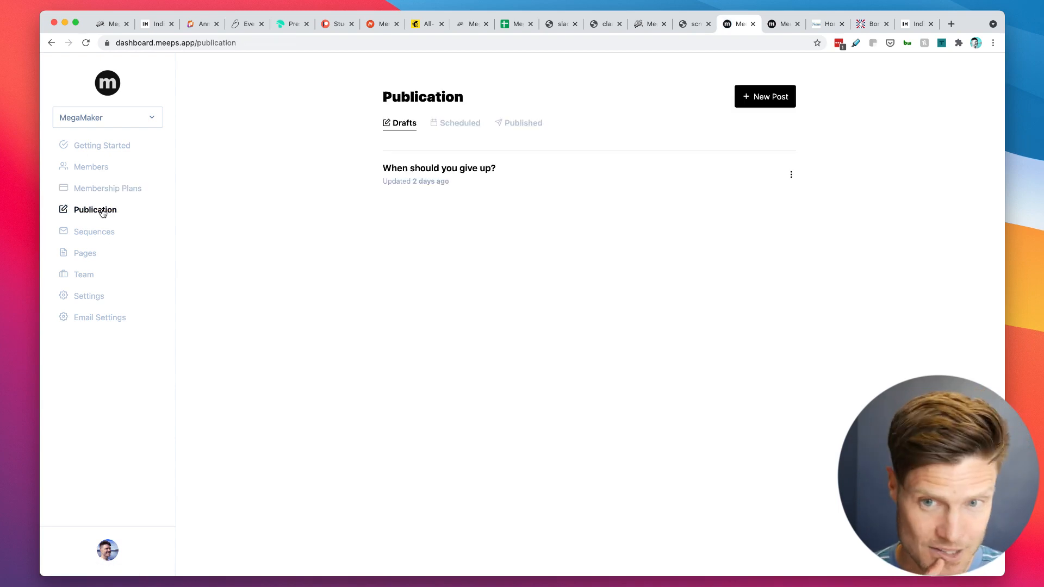
mouse_move(607, 191)
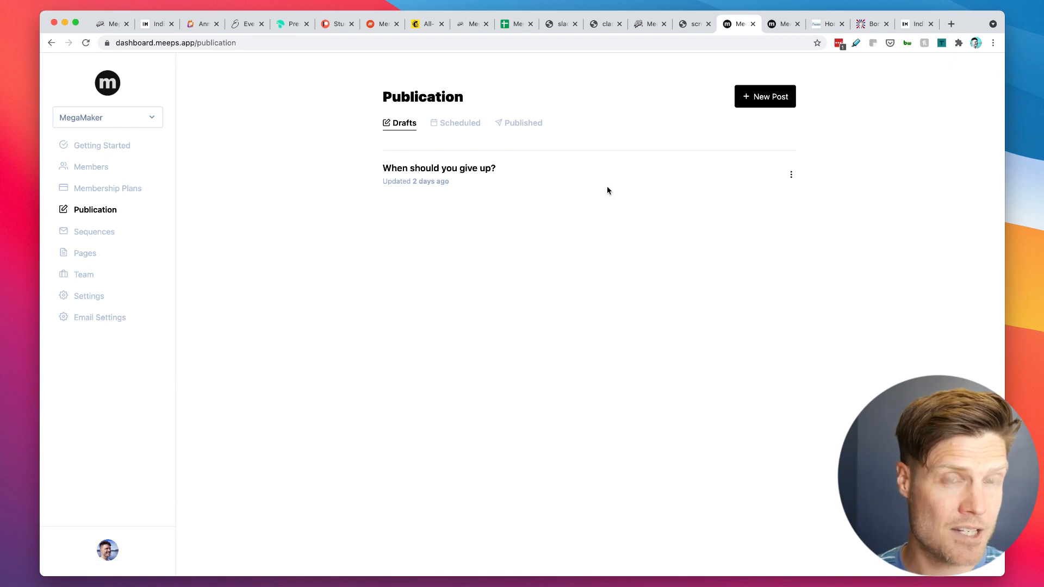
mouse_move(94, 232)
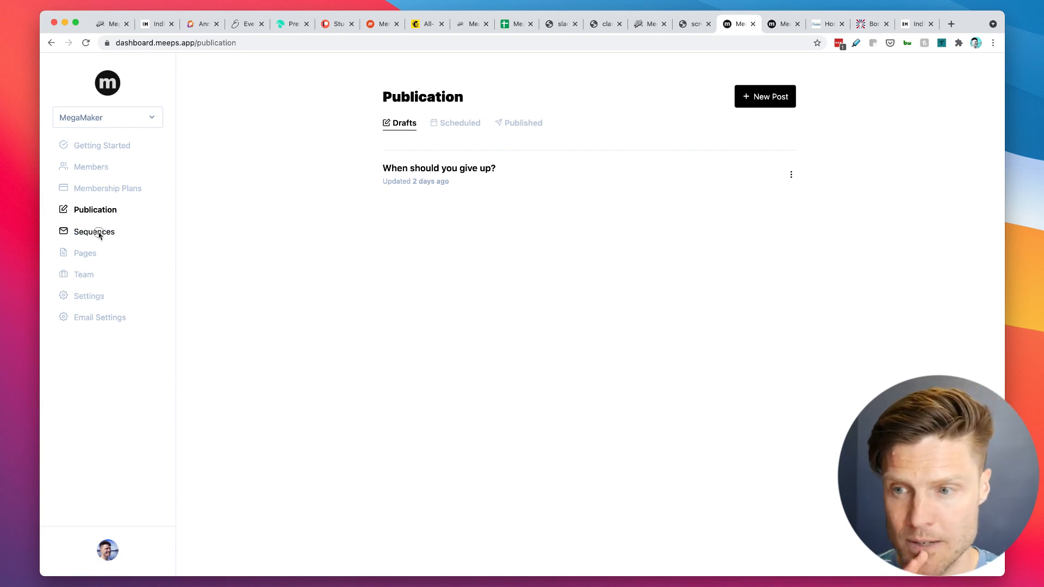
Open the Member Welcome Sequence from Sequences and read through its emails
click(94, 231)
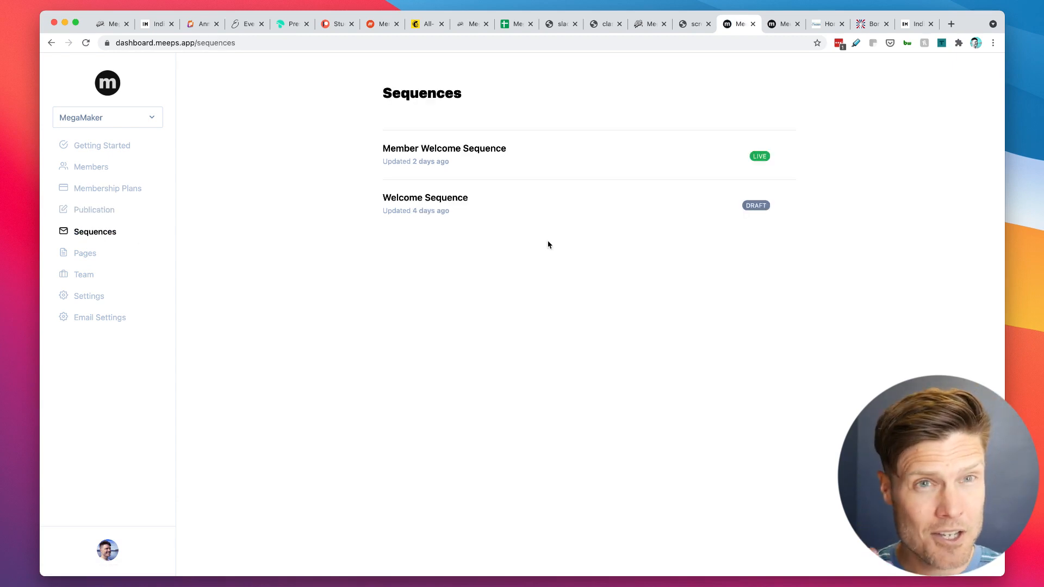
mouse_move(472, 157)
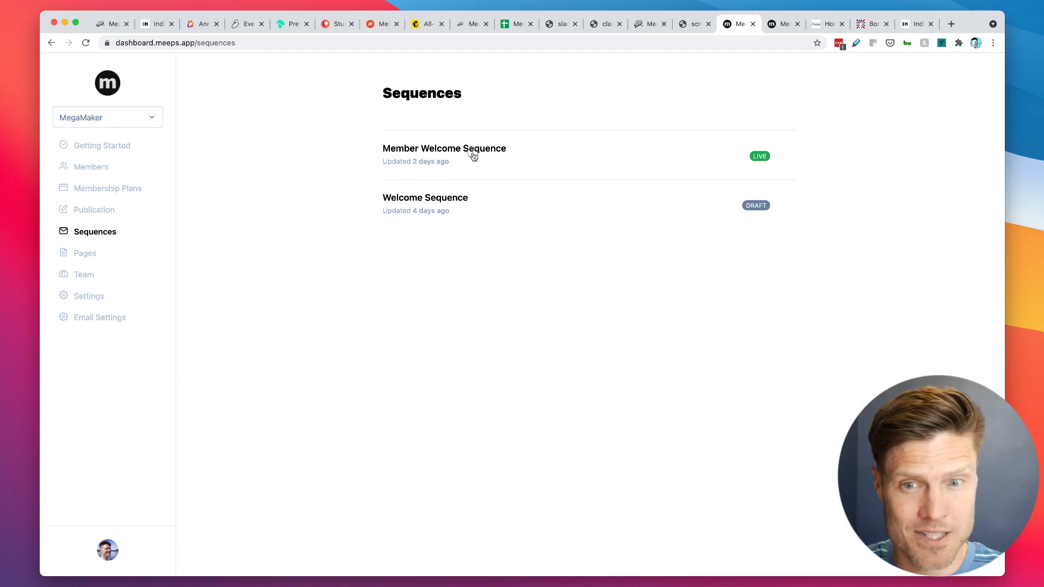
click(444, 148)
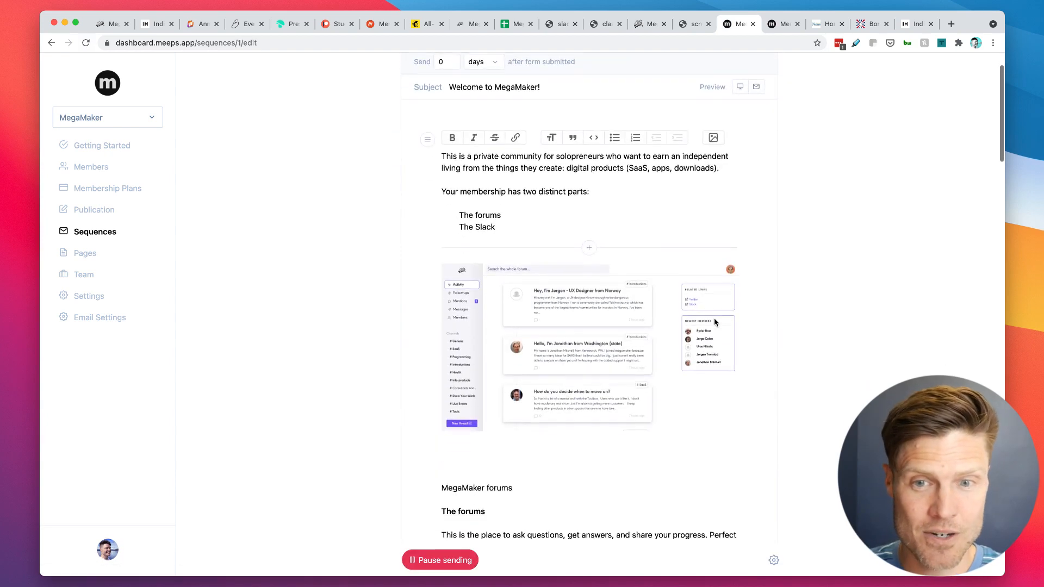
click(588, 346)
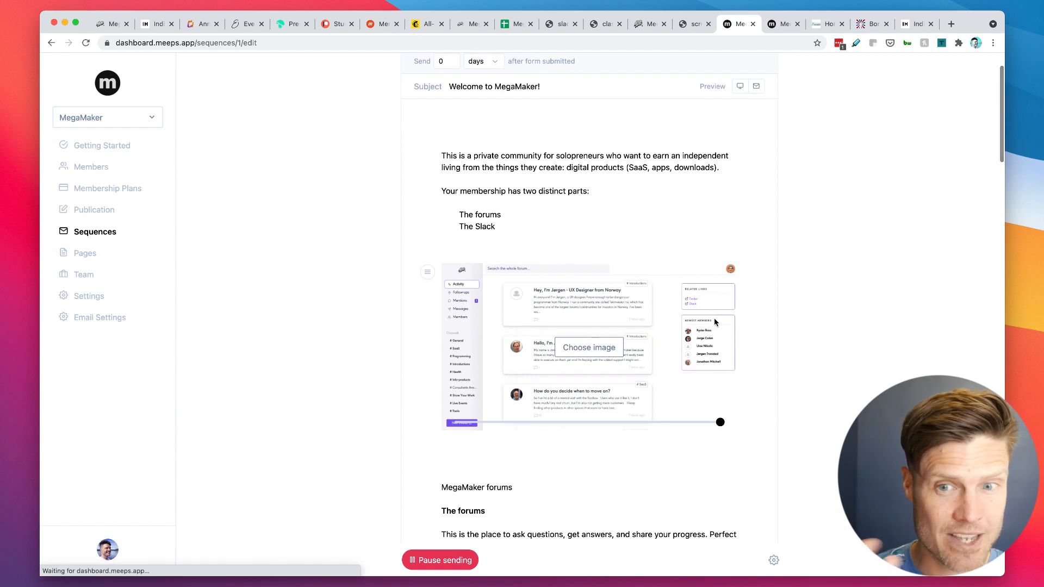
click(685, 226)
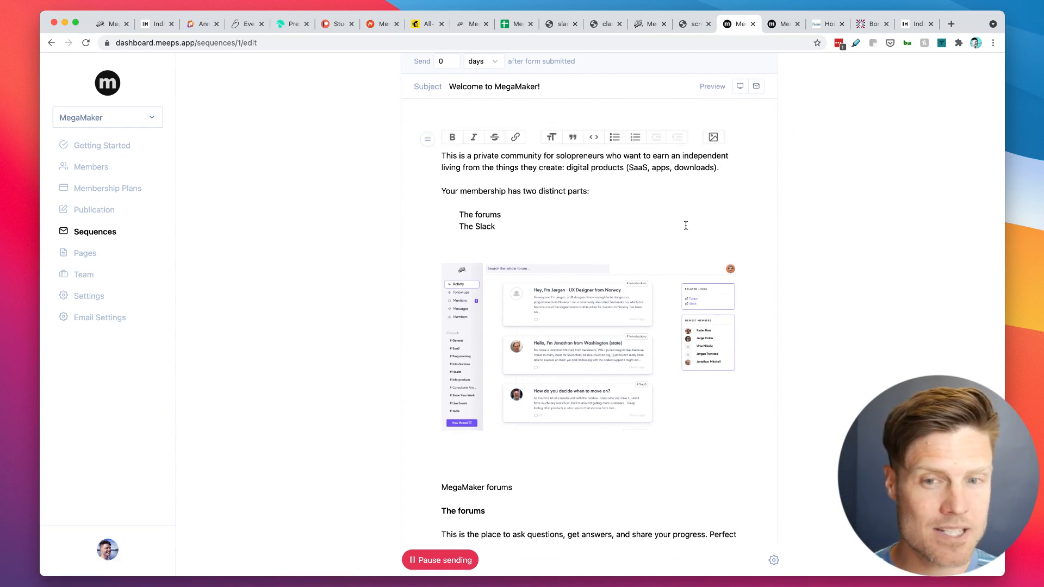
scroll(down, 3)
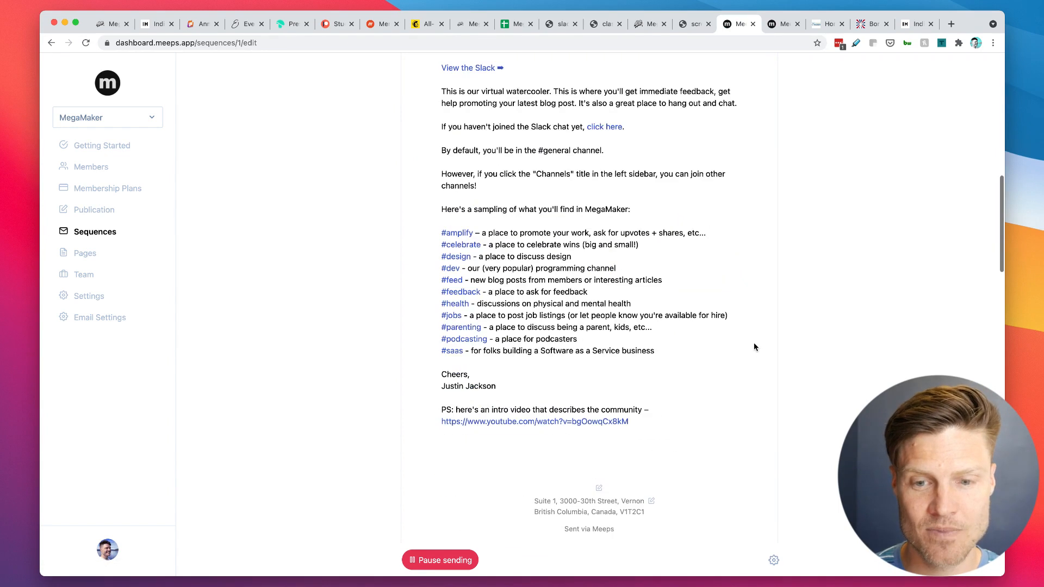
scroll(down, 3)
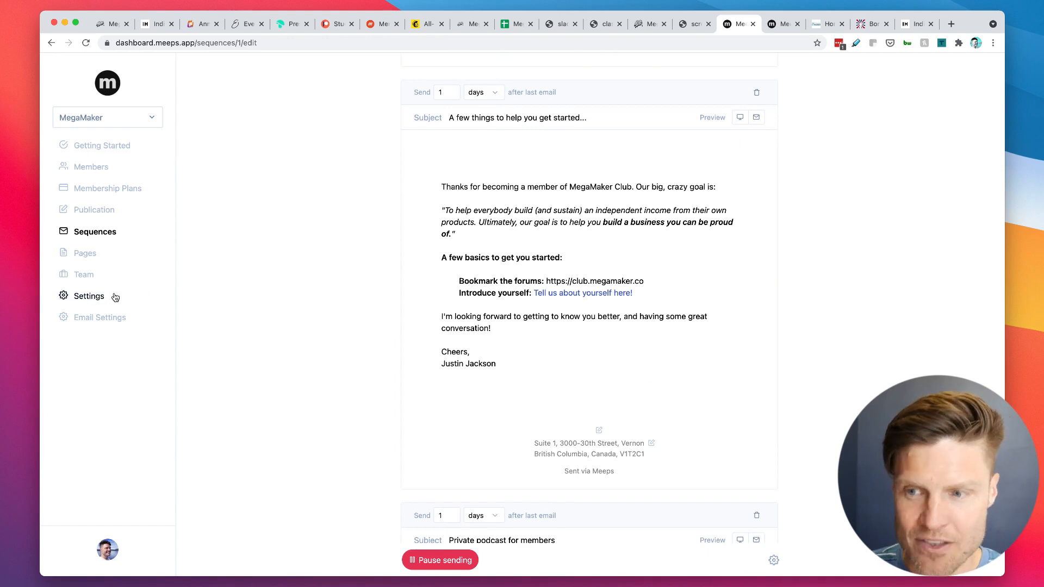
View account Settings (subdomain, Slack, PlayGroup), then the Team page with two members
click(89, 296)
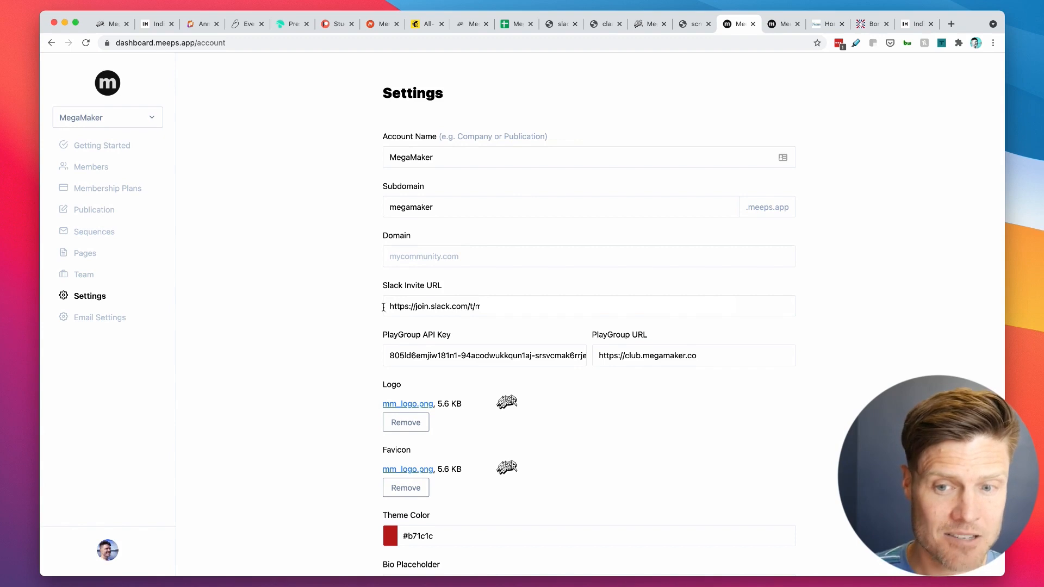
mouse_move(907, 330)
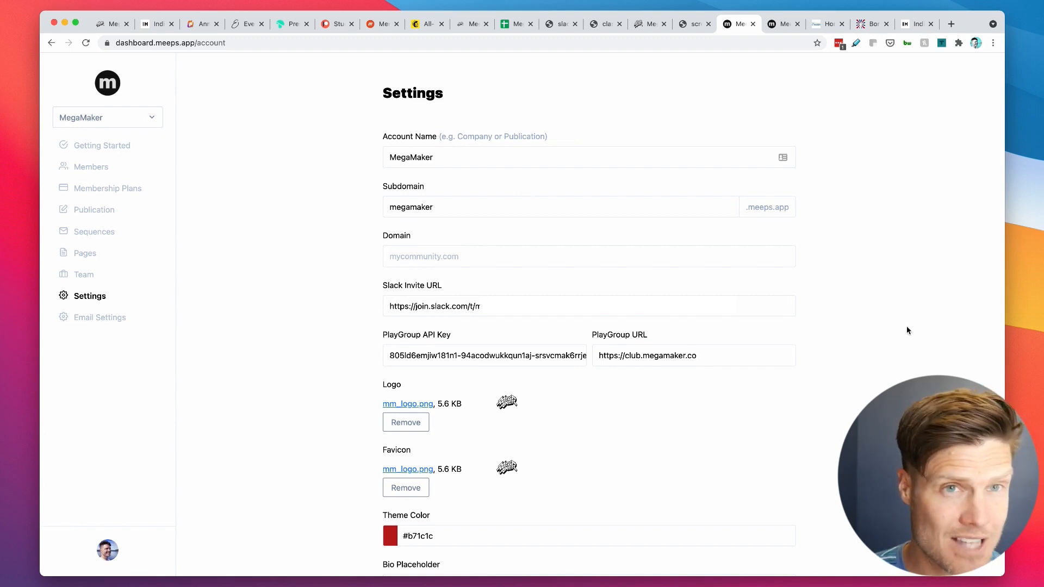
mouse_move(252, 343)
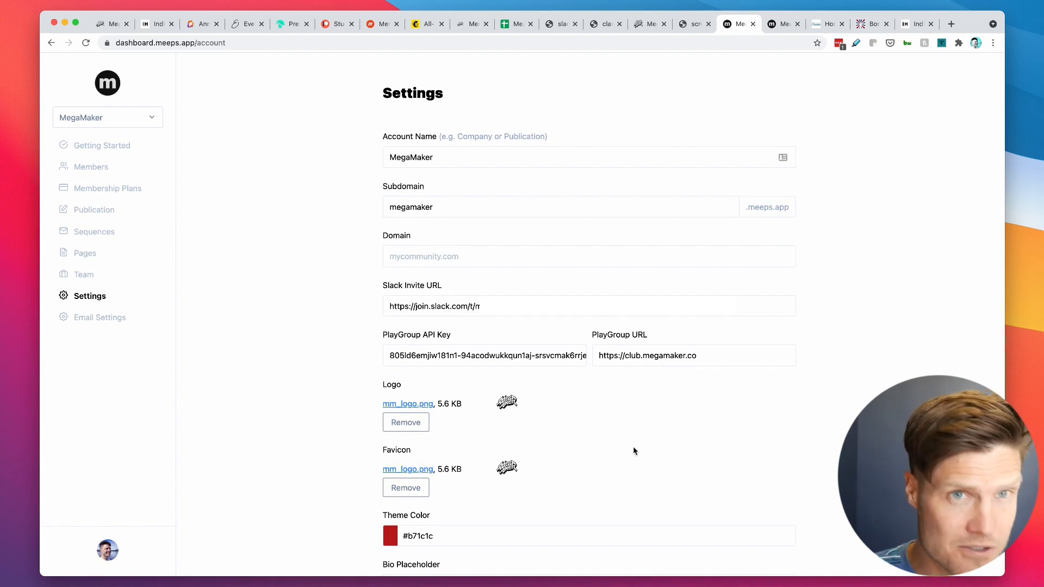
mouse_move(273, 346)
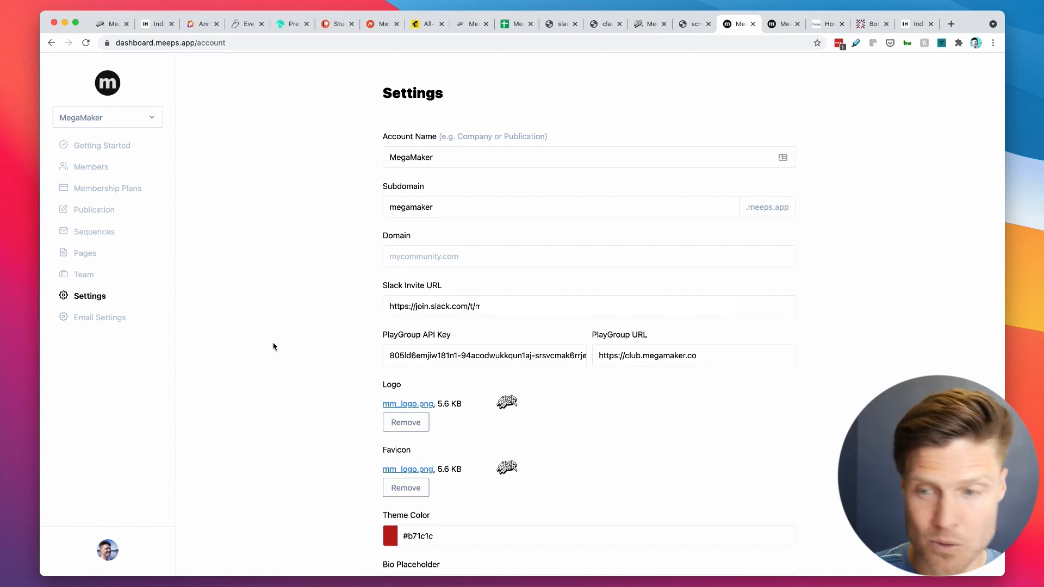
click(83, 274)
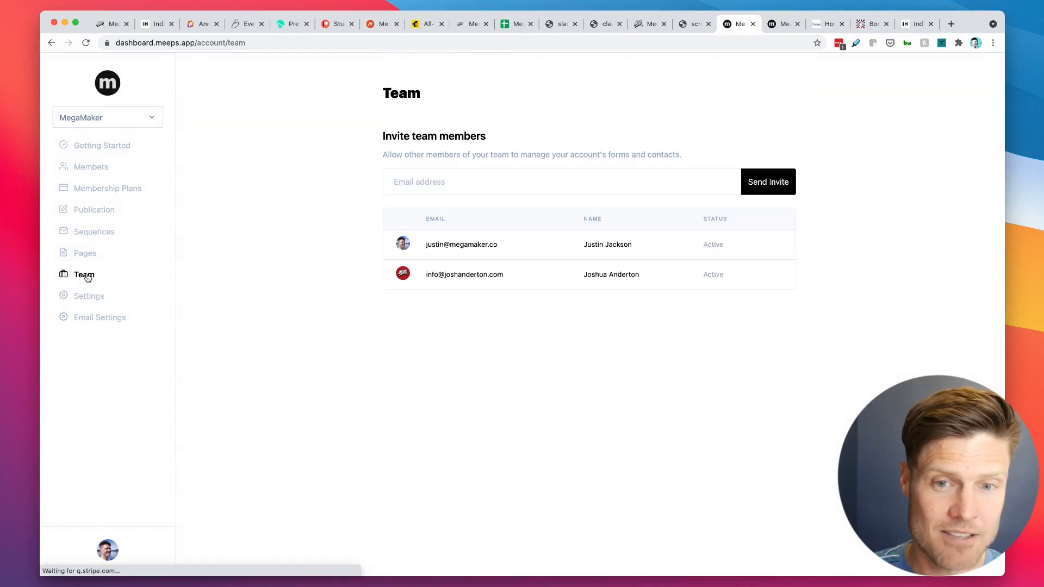
mouse_move(85, 253)
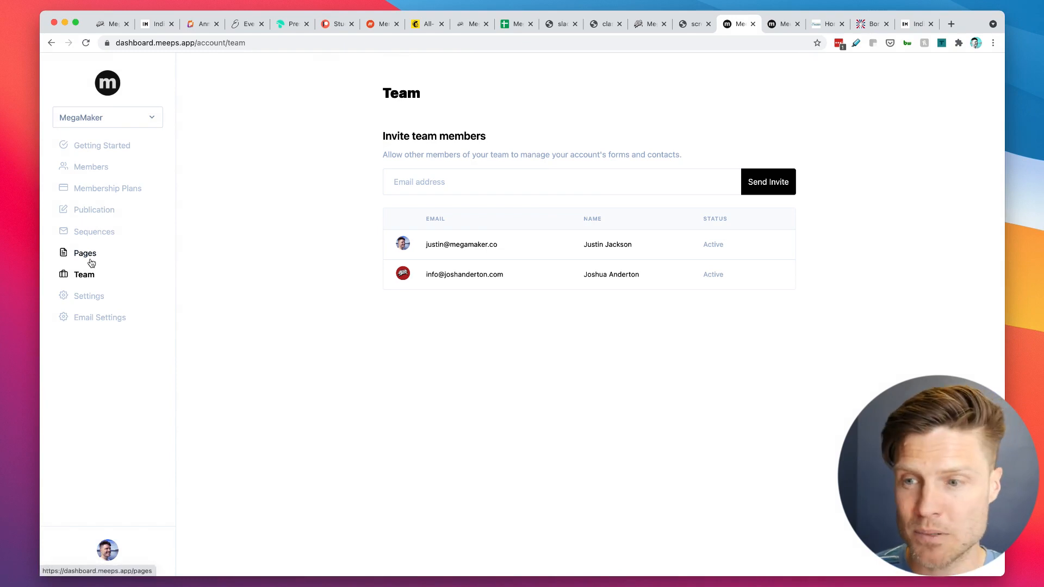
Open Member Homepage from Pages, then switch to the vernonchamber.ca tab
click(85, 253)
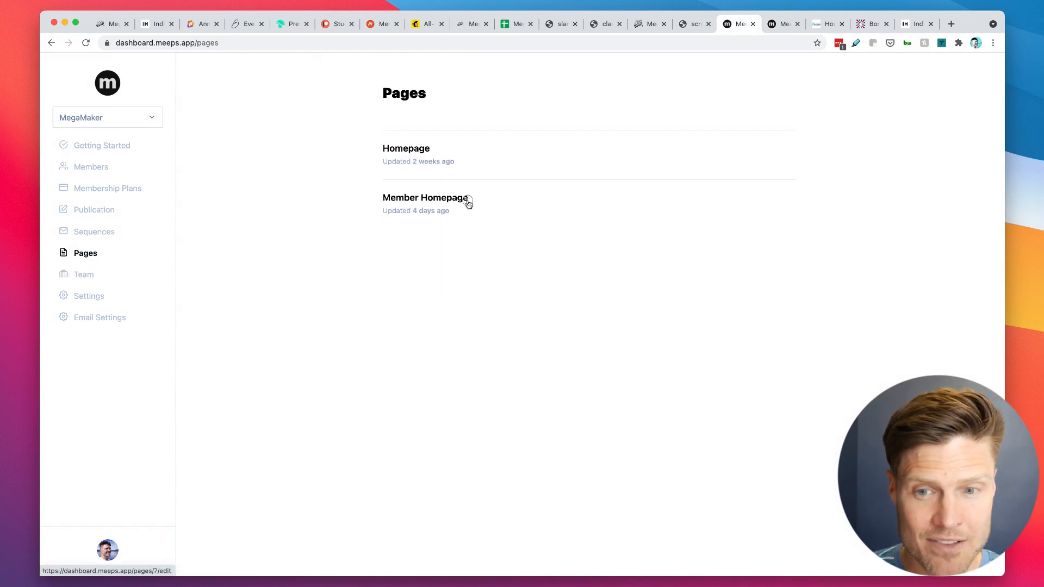
click(424, 196)
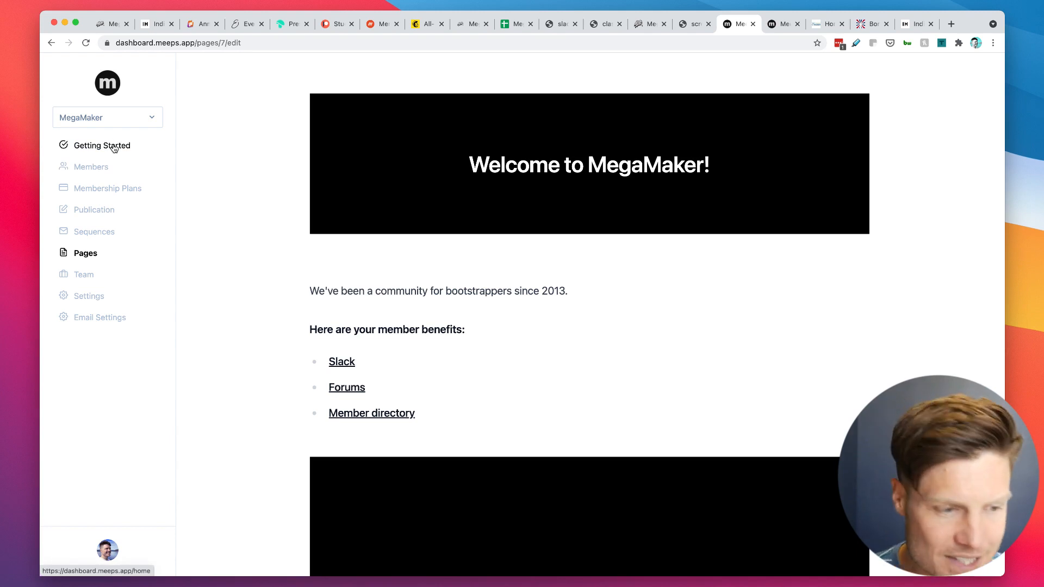
mouse_move(107, 189)
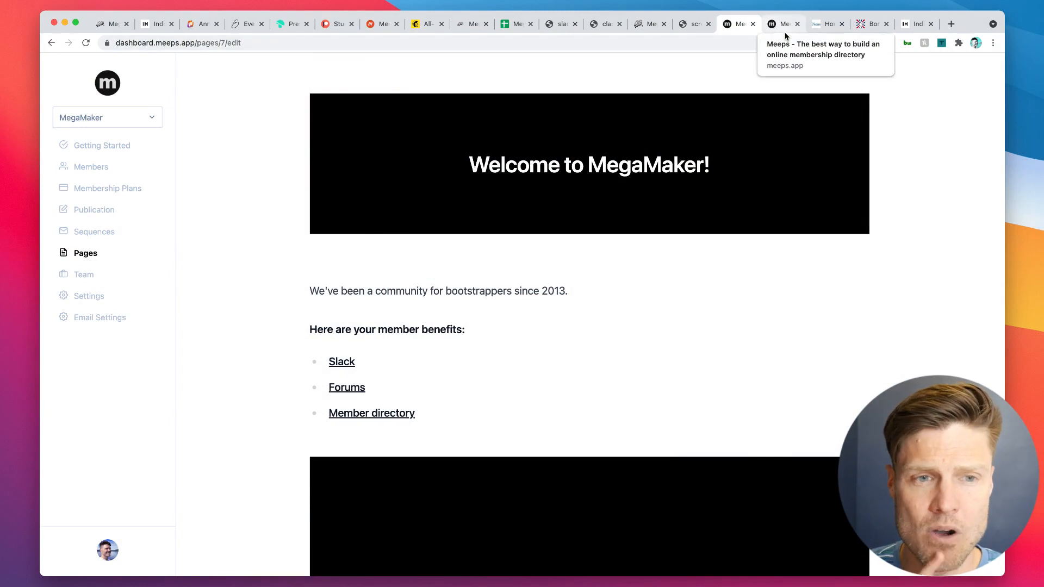
mouse_move(794, 35)
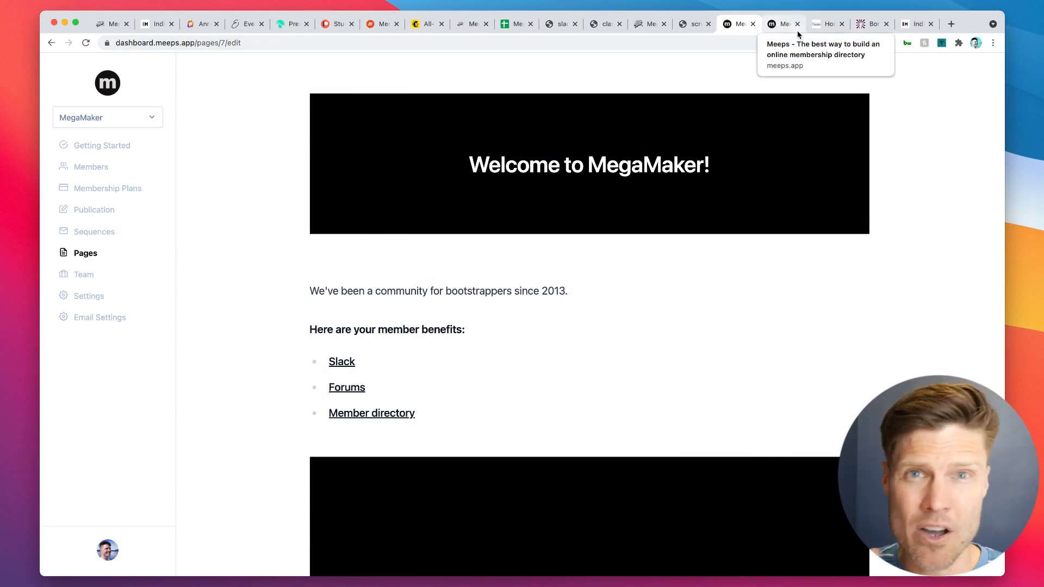
click(825, 23)
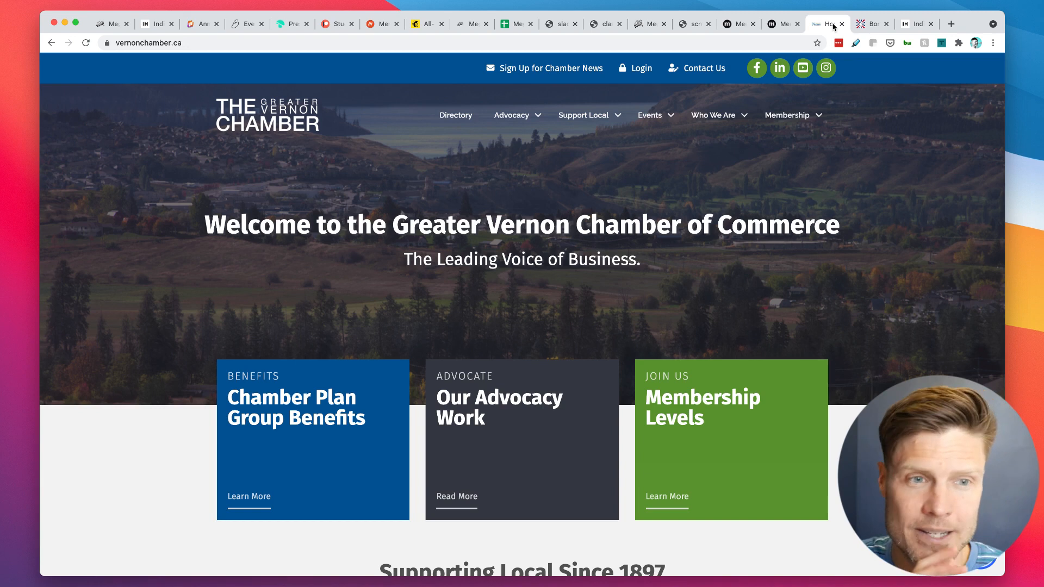
Switch to the borderlinepod.com tab, then the meeps.app coming-soon page
click(871, 24)
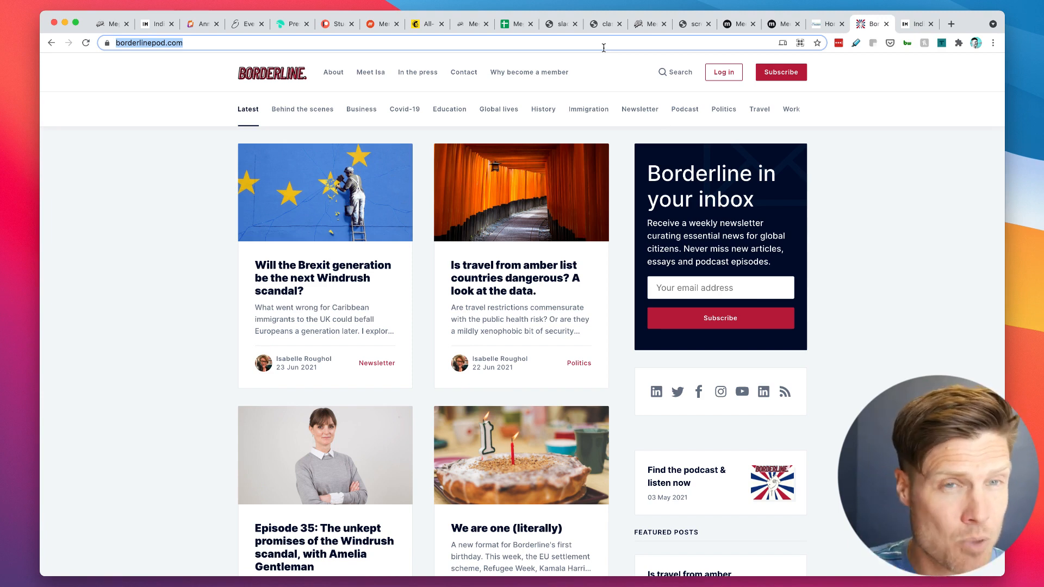
click(783, 24)
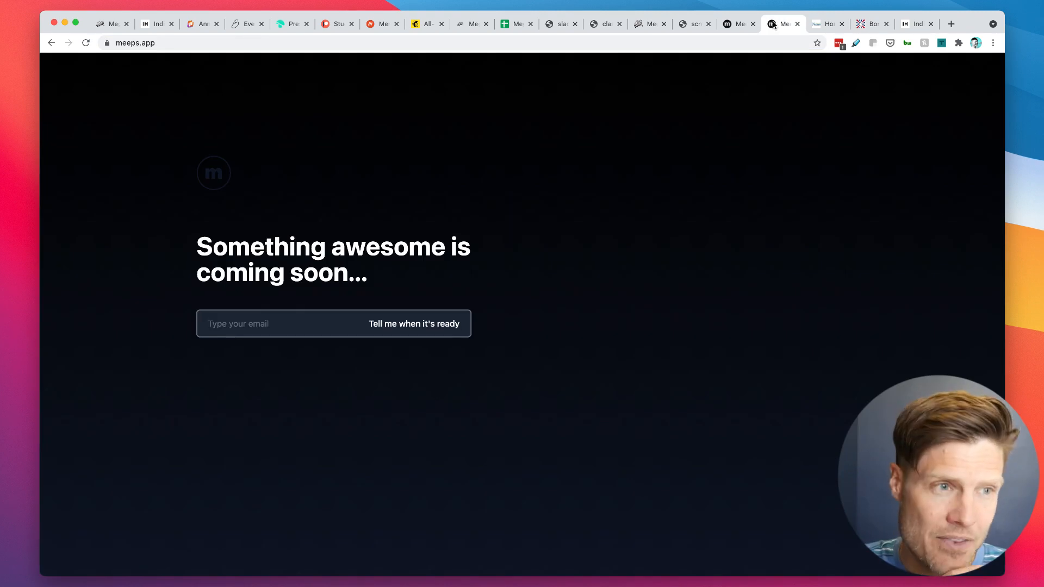